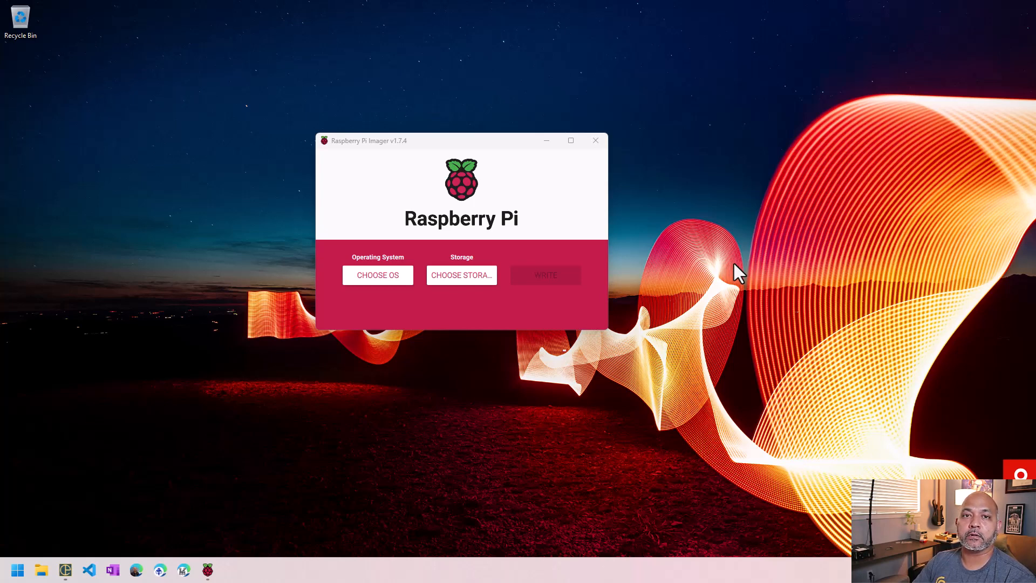
pyautogui.moveTo(693, 258)
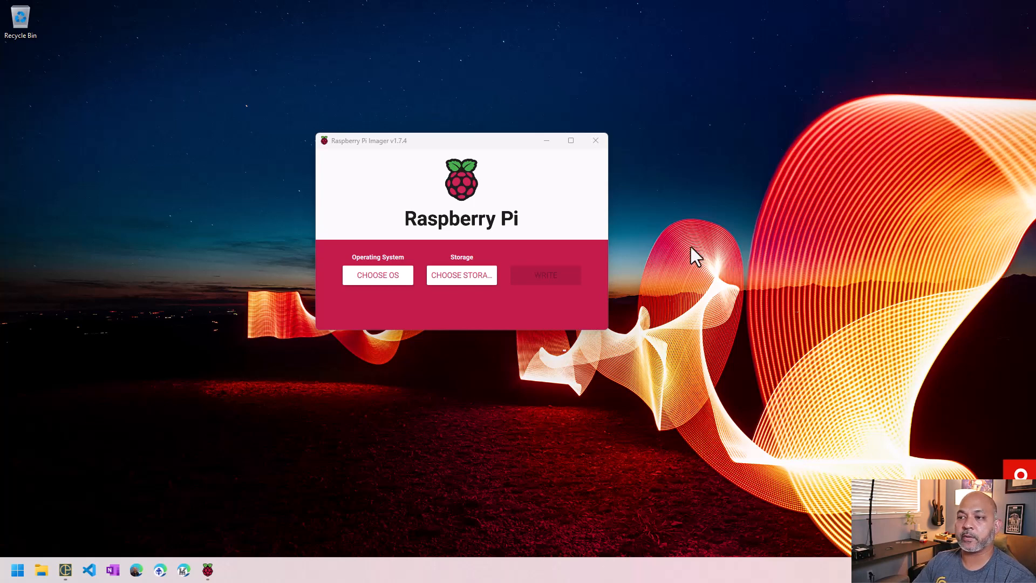
pyautogui.moveTo(763, 245)
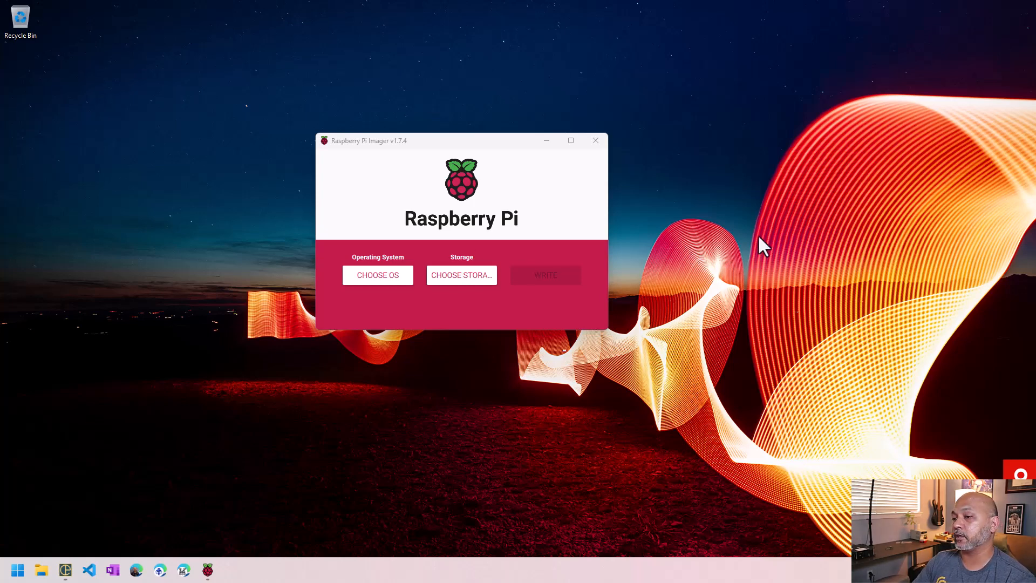
pyautogui.moveTo(660, 221)
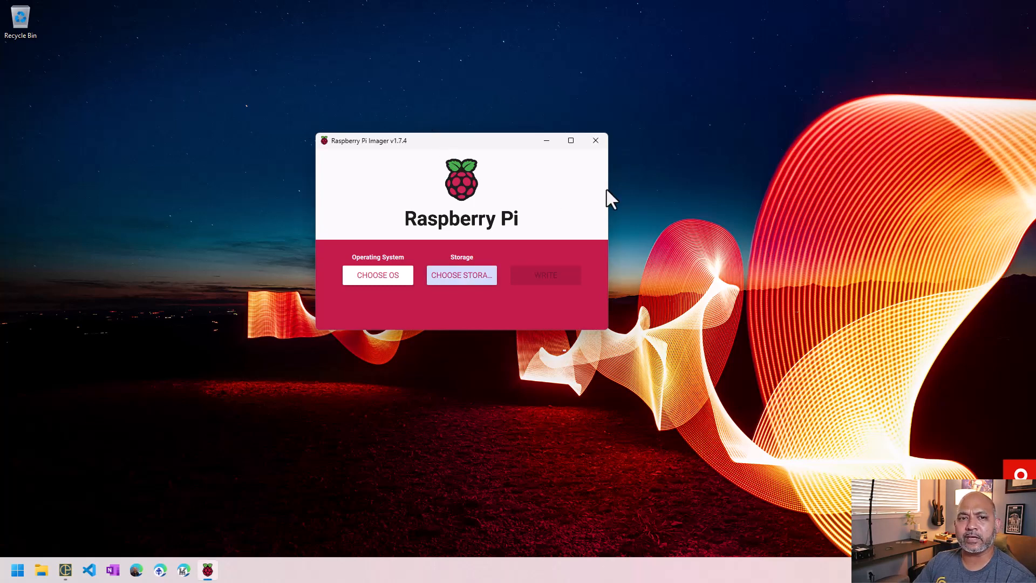
pyautogui.moveTo(546, 280)
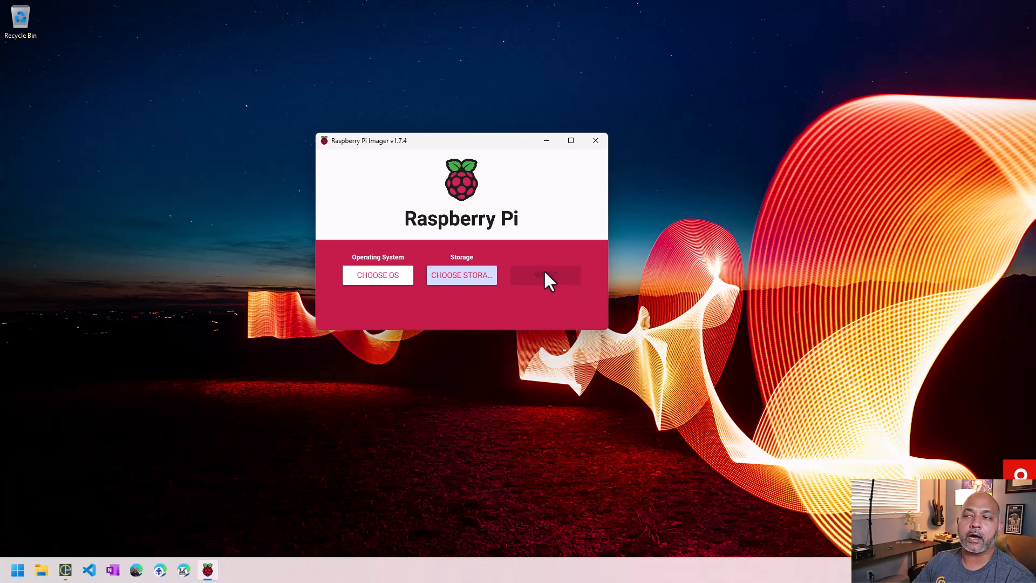
pyautogui.moveTo(822, 268)
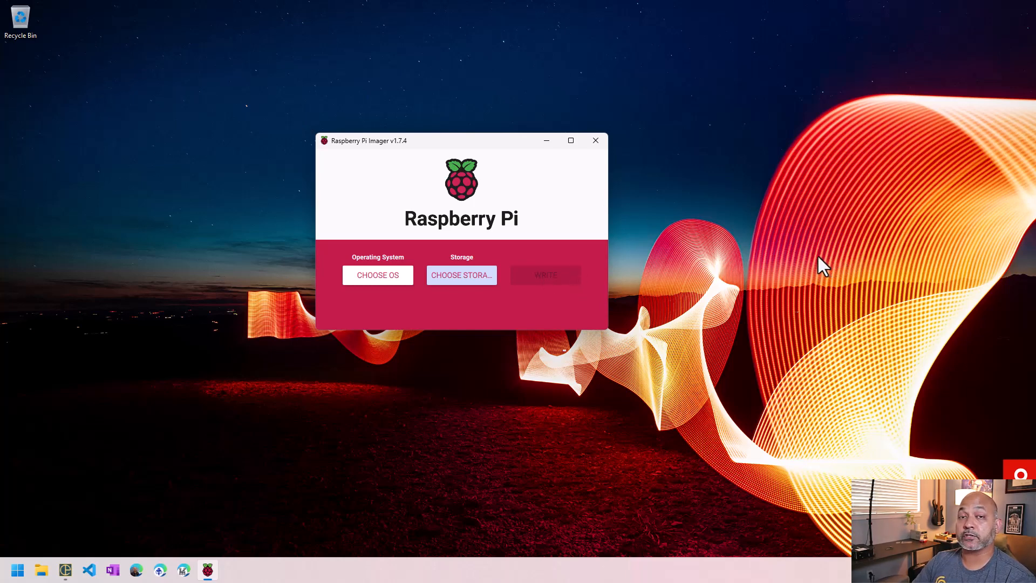
pyautogui.moveTo(800, 298)
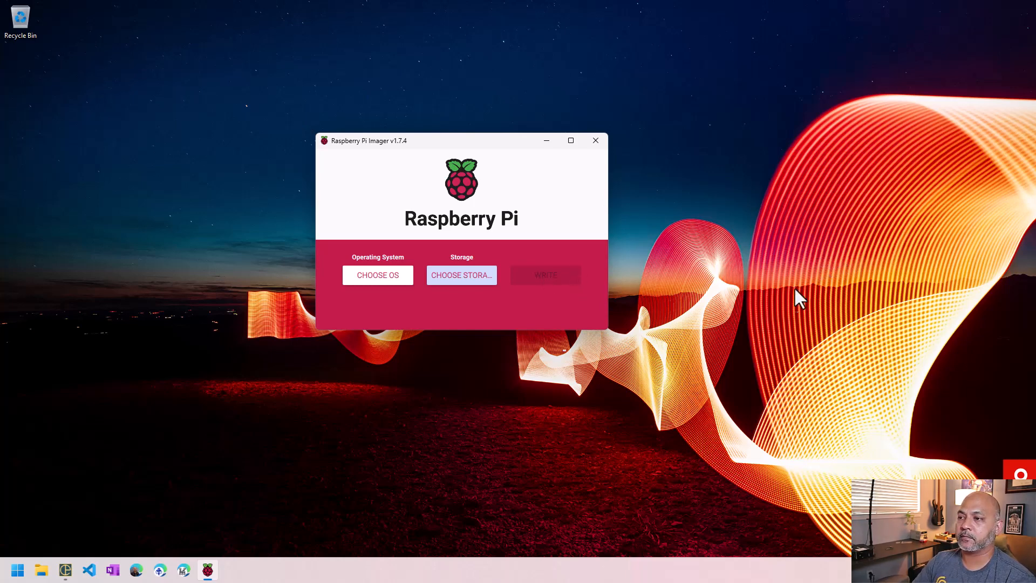
pyautogui.moveTo(793, 294)
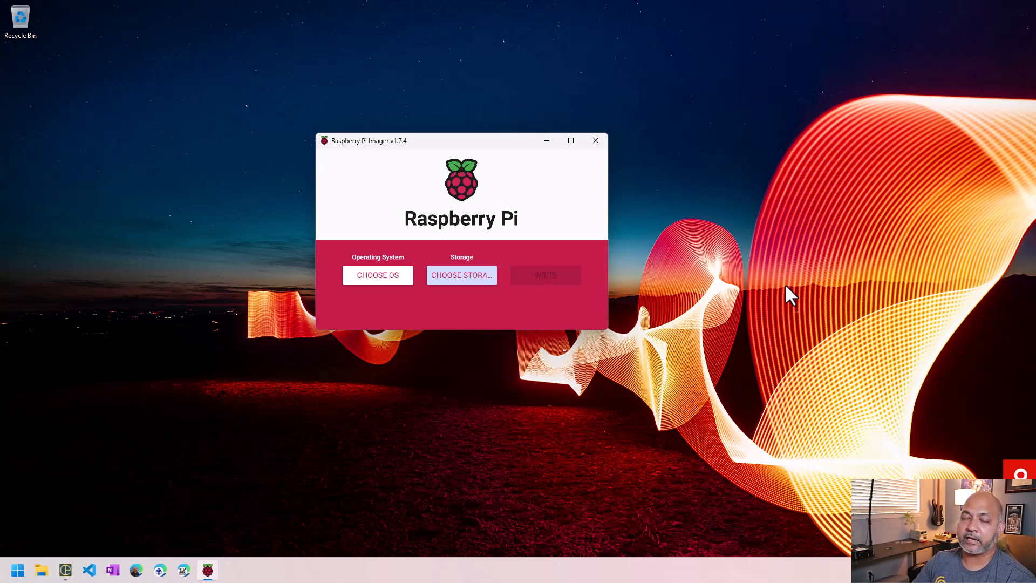
pyautogui.moveTo(763, 293)
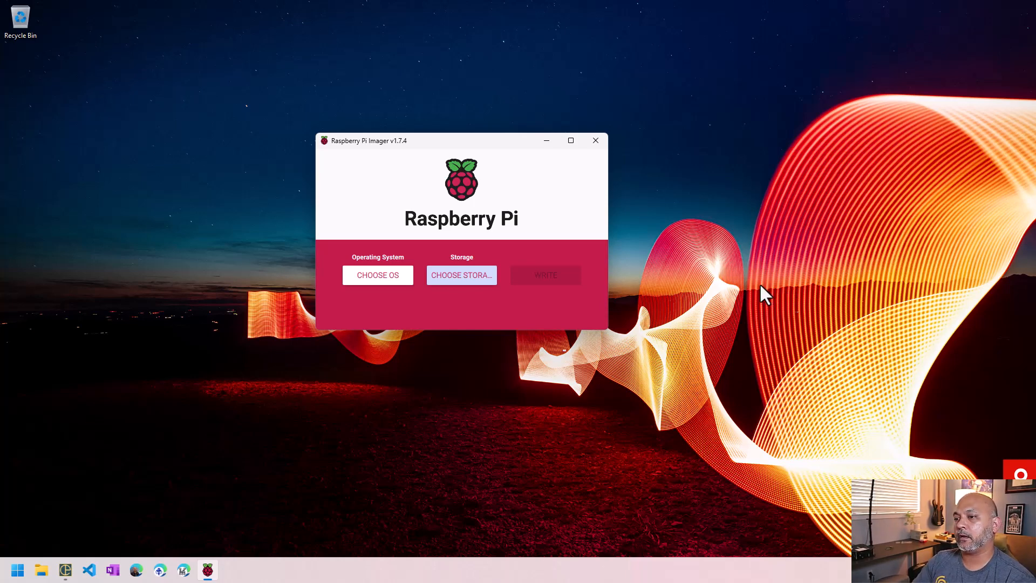
pyautogui.moveTo(545, 218)
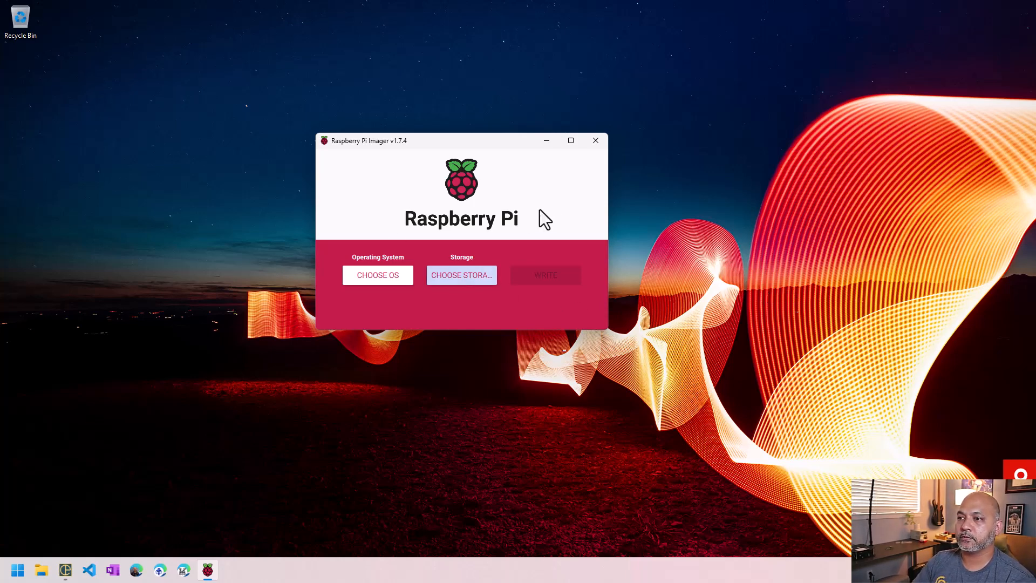
pyautogui.moveTo(366, 274)
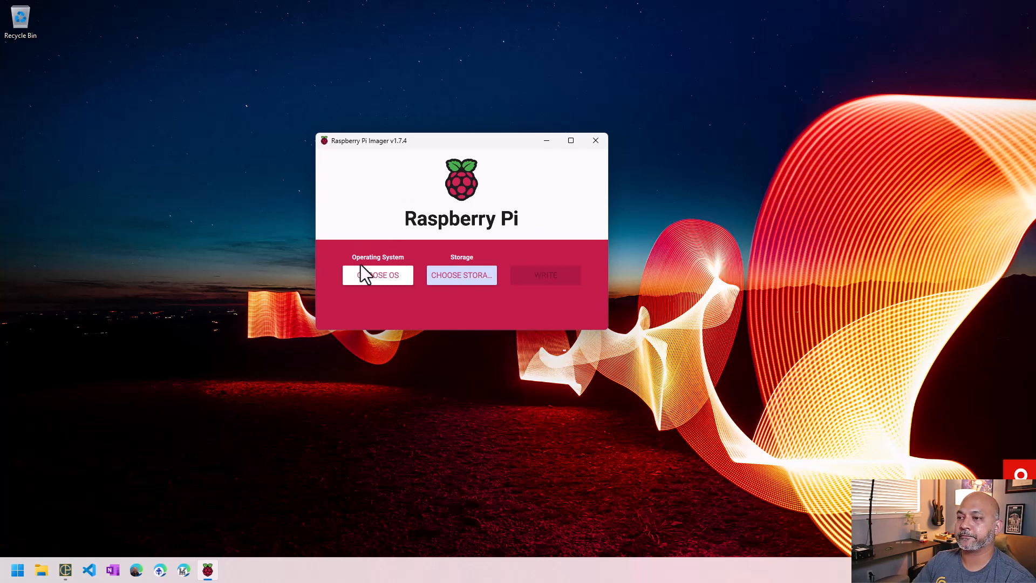
# Browse the operating system list through the Raspberry Pi OS 32-bit, 64-bit and Lite entries.
pyautogui.click(378, 275)
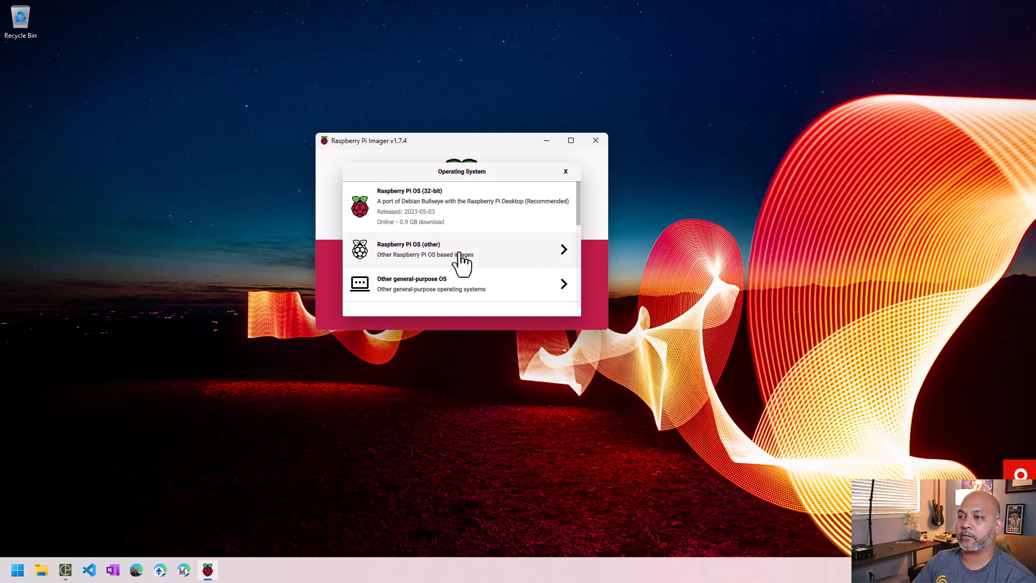
pyautogui.scroll(-3)
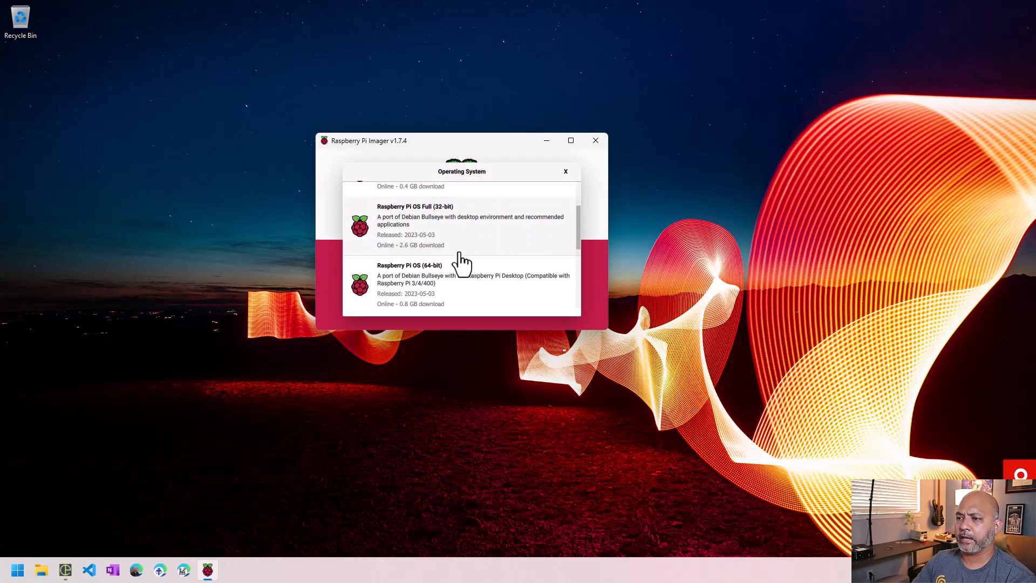
pyautogui.scroll(-3)
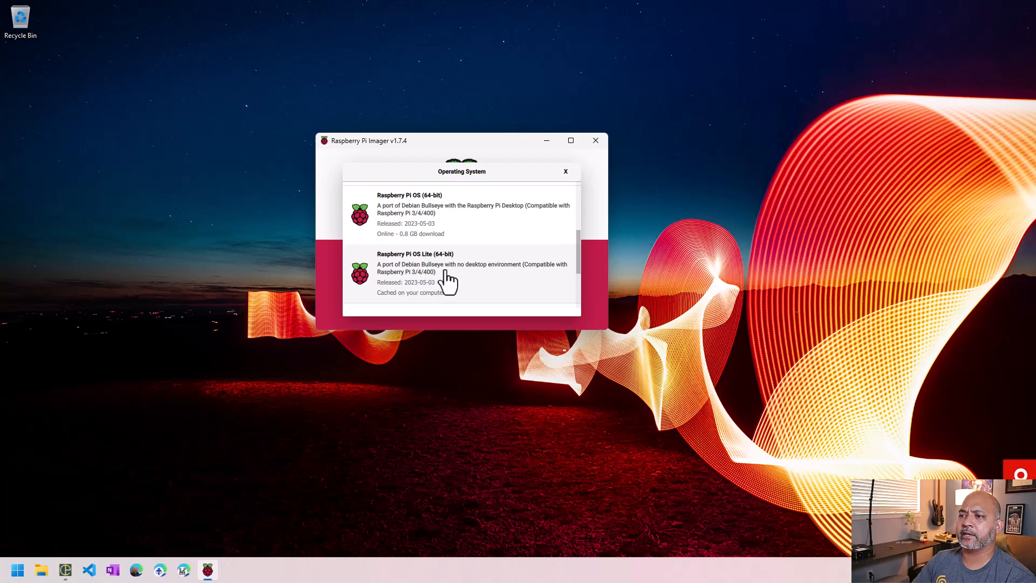
pyautogui.moveTo(455, 283)
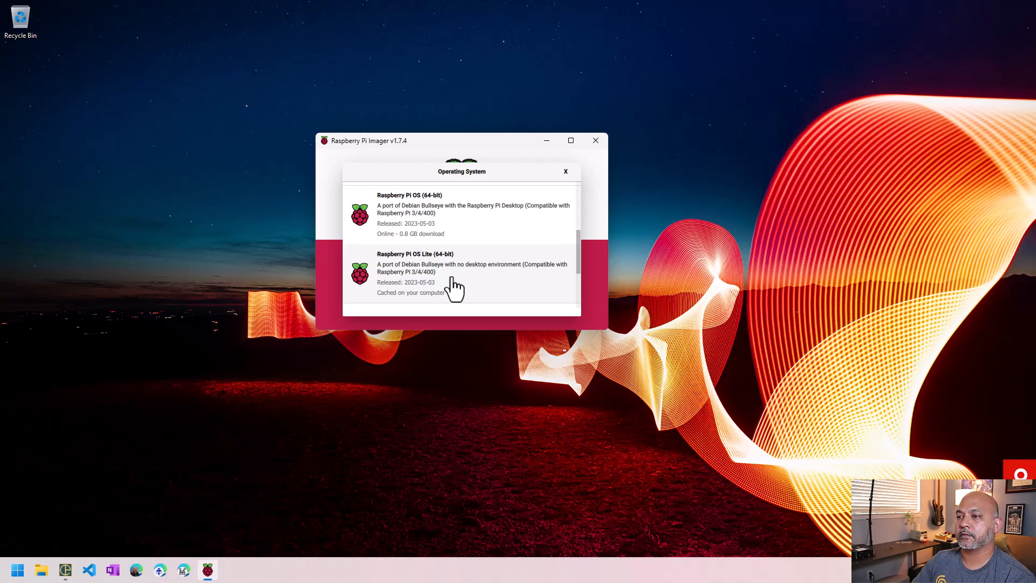
pyautogui.moveTo(463, 299)
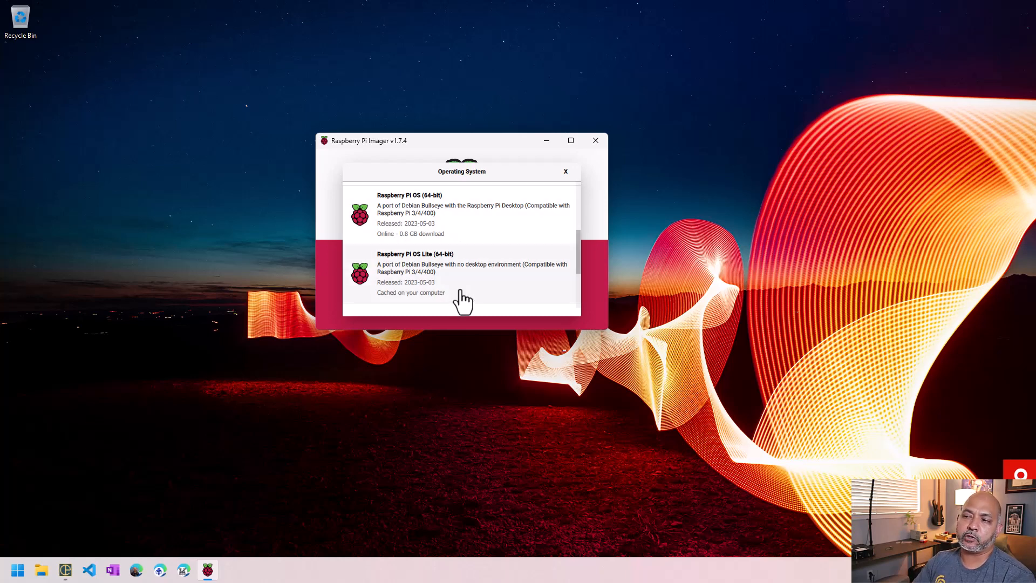
pyautogui.moveTo(469, 294)
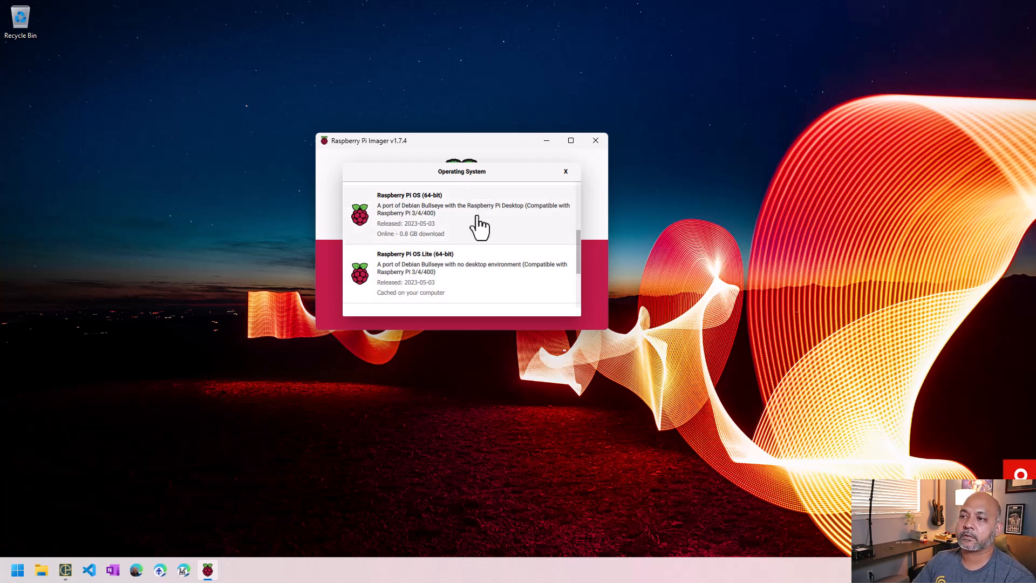
pyautogui.moveTo(481, 231)
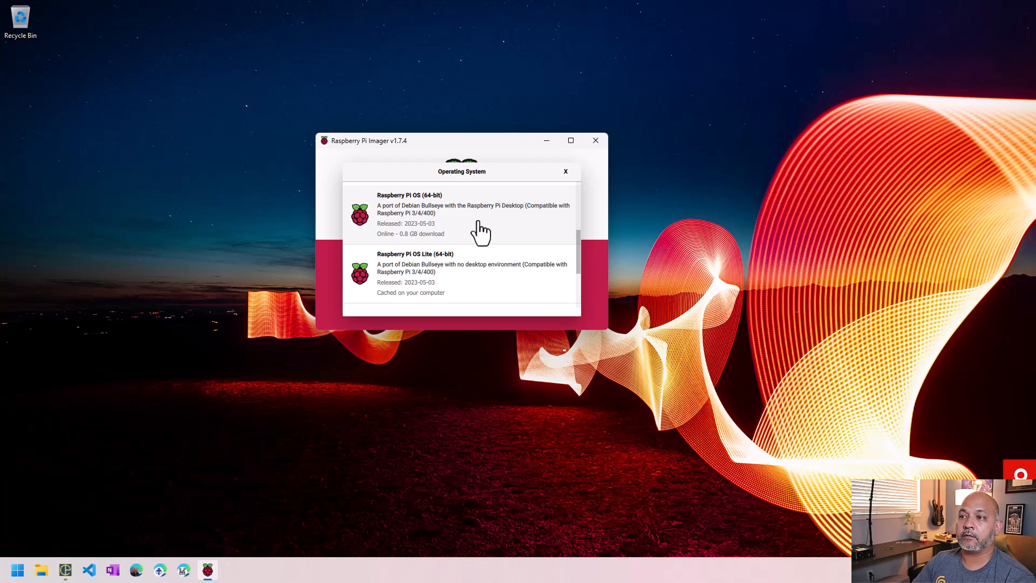
pyautogui.scroll(-3)
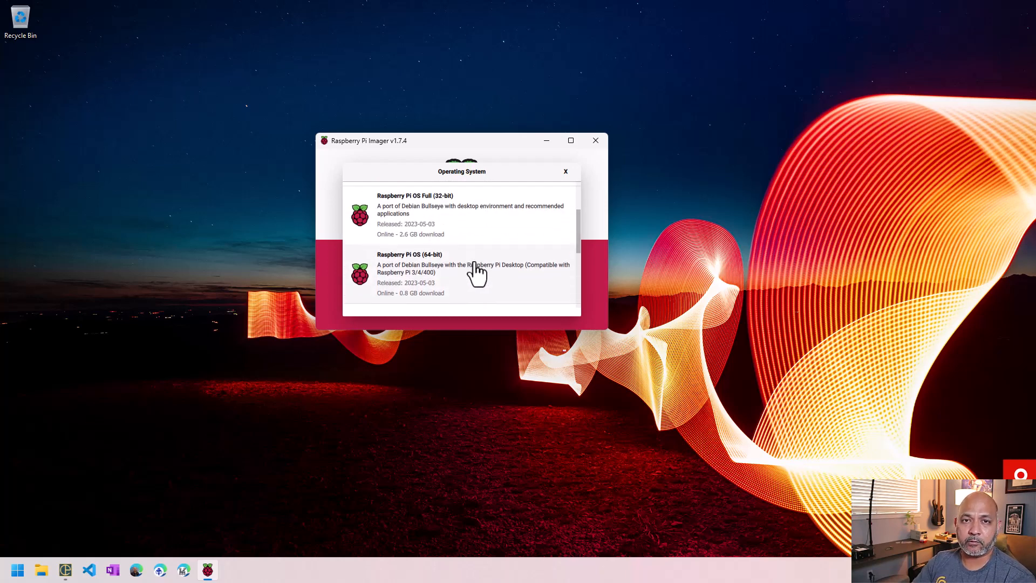
pyautogui.scroll(-3)
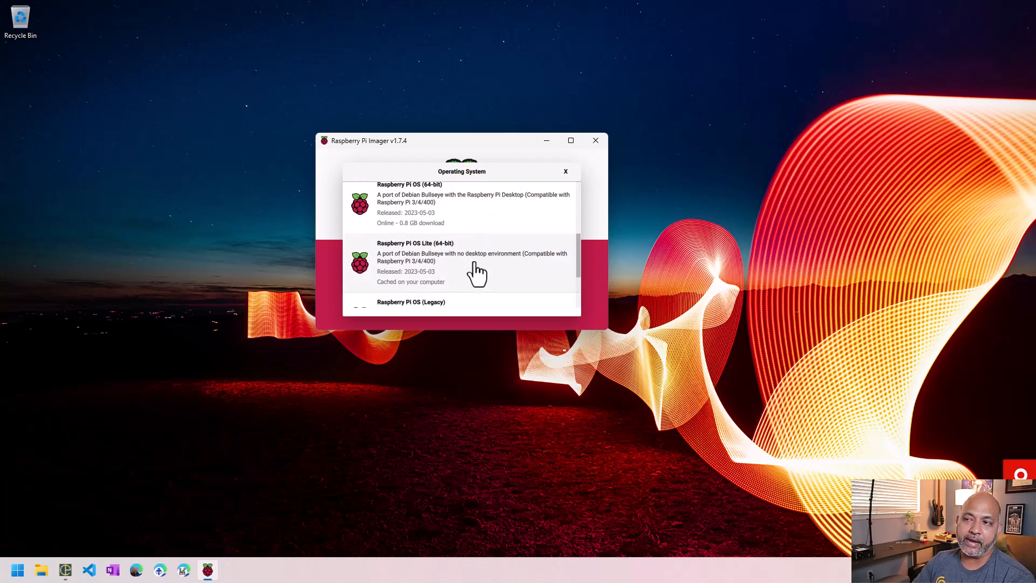
pyautogui.moveTo(486, 277)
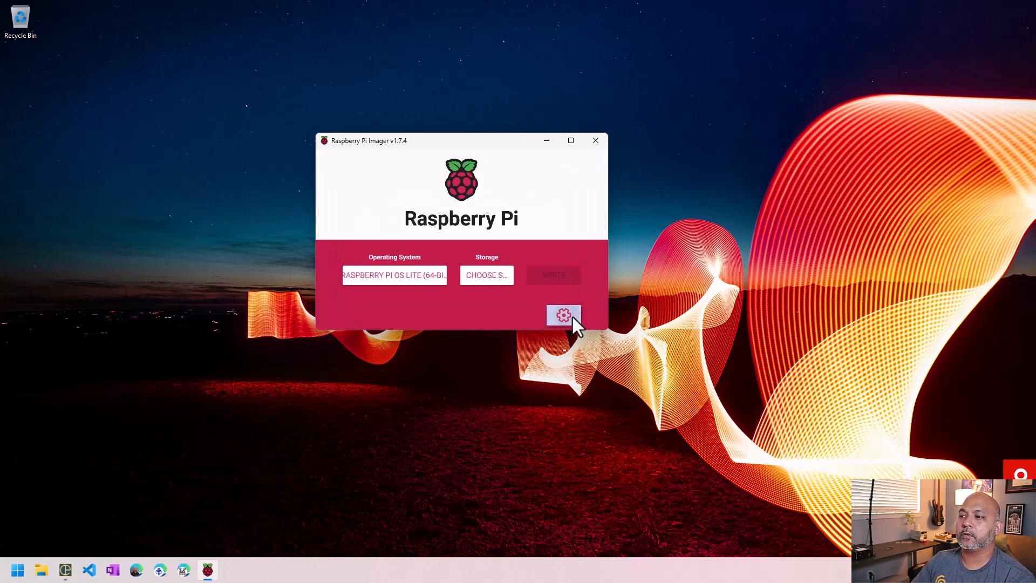
# In advanced options, set hostname viamrover and enable SSH with a username and password.
pyautogui.click(563, 314)
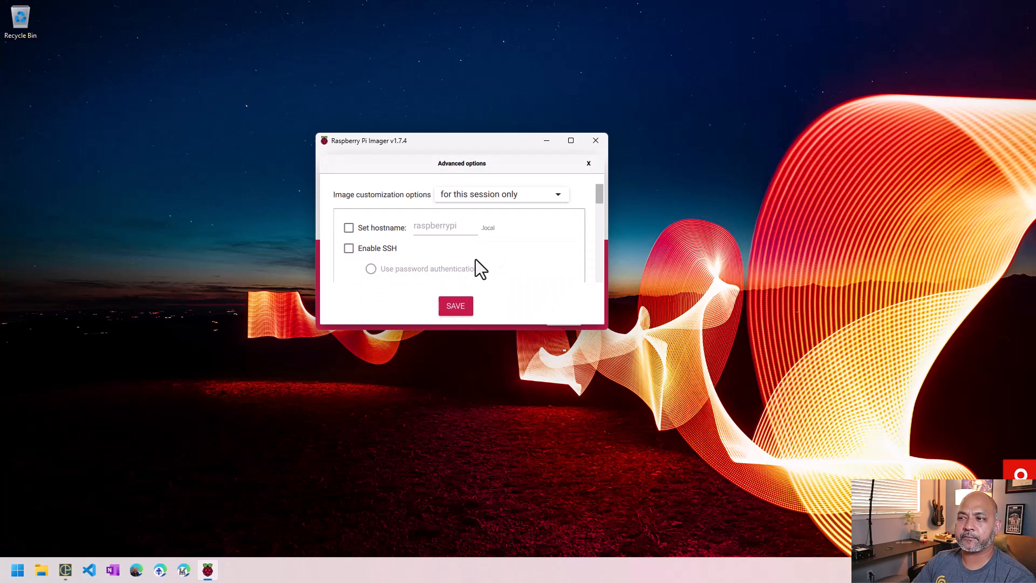
pyautogui.moveTo(407, 273)
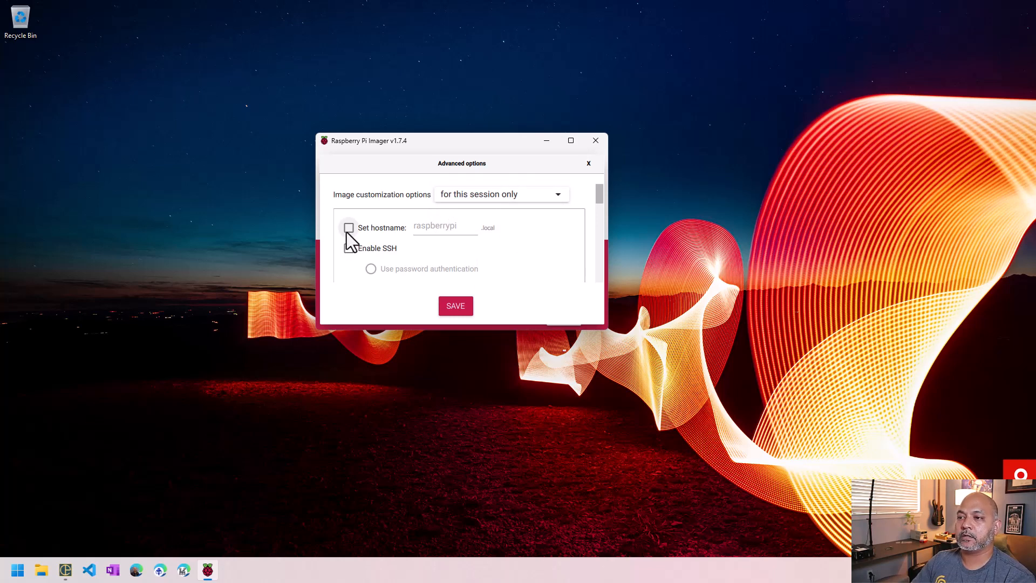
pyautogui.click(349, 228)
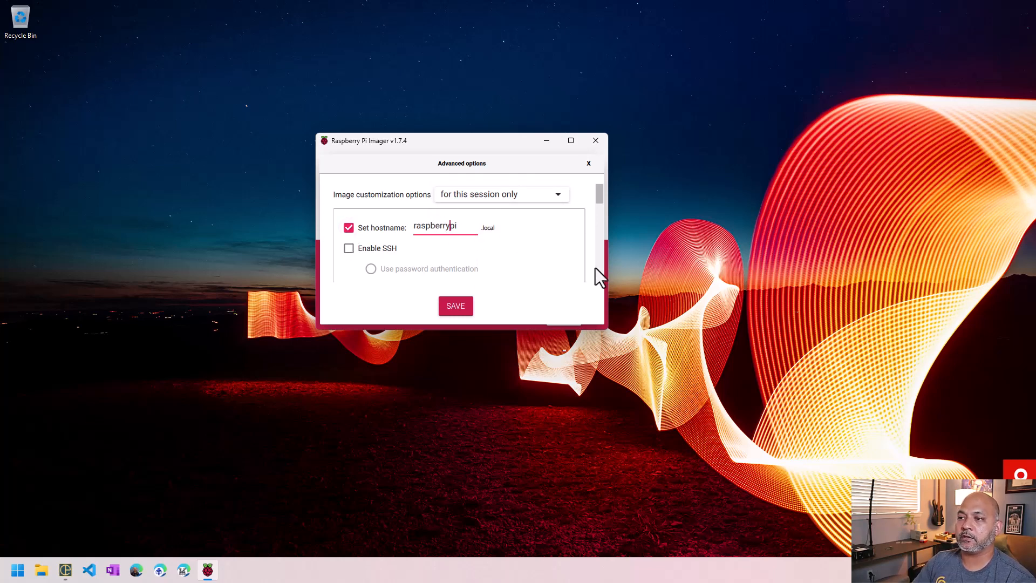
pyautogui.doubleClick(434, 226)
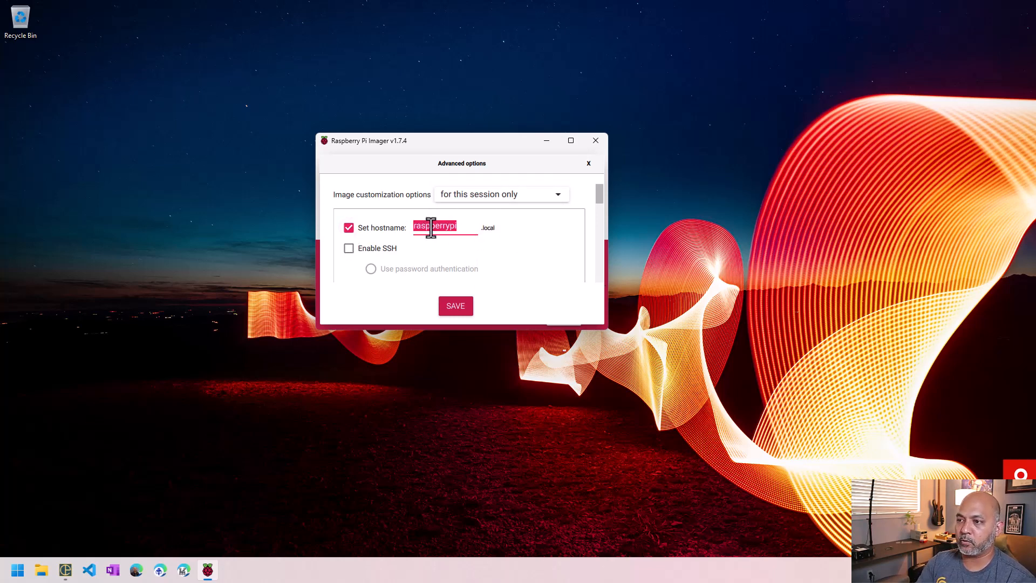
pyautogui.write('vianro')
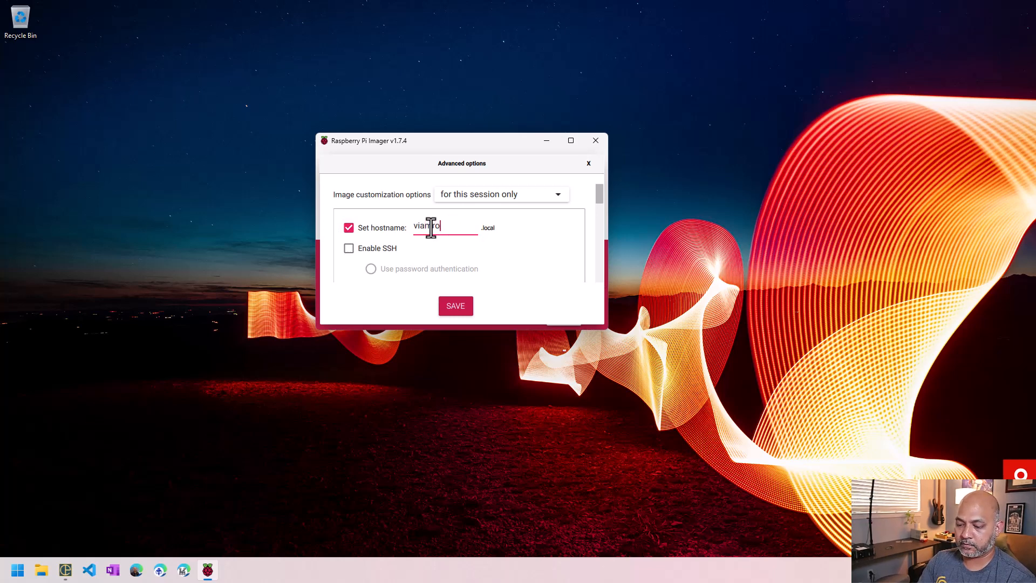
pyautogui.write('ver')
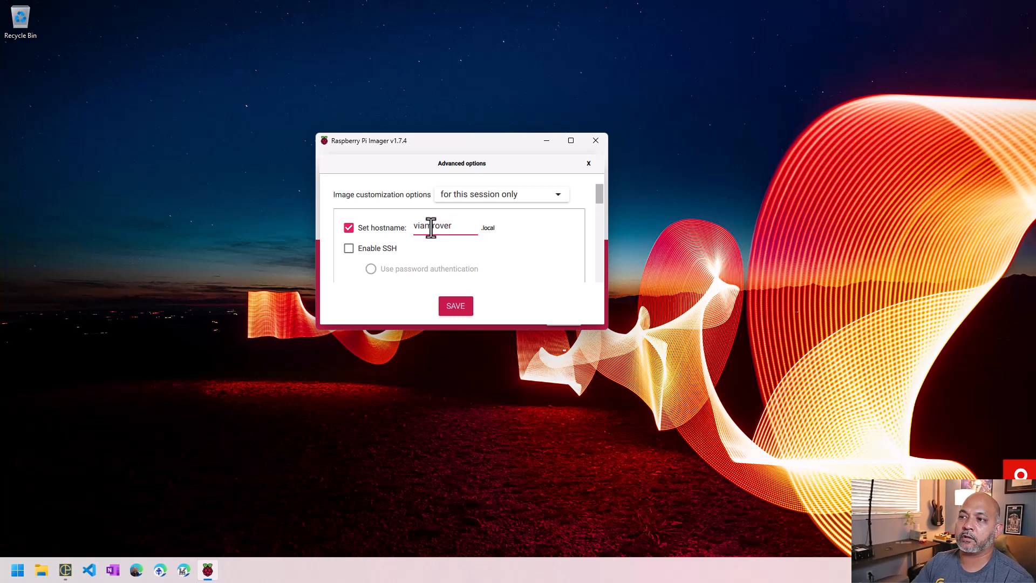
pyautogui.click(349, 248)
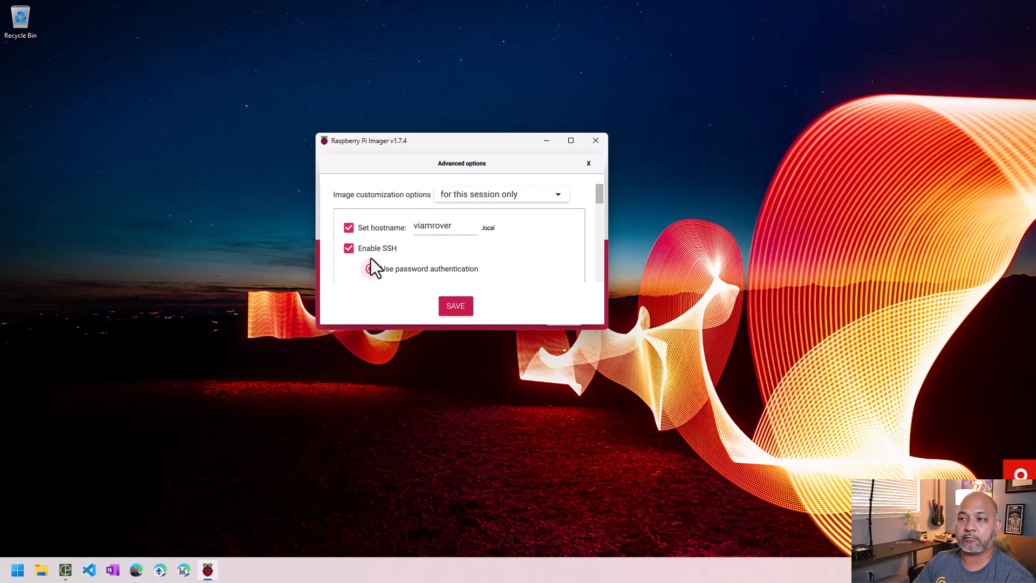
pyautogui.scroll(-3)
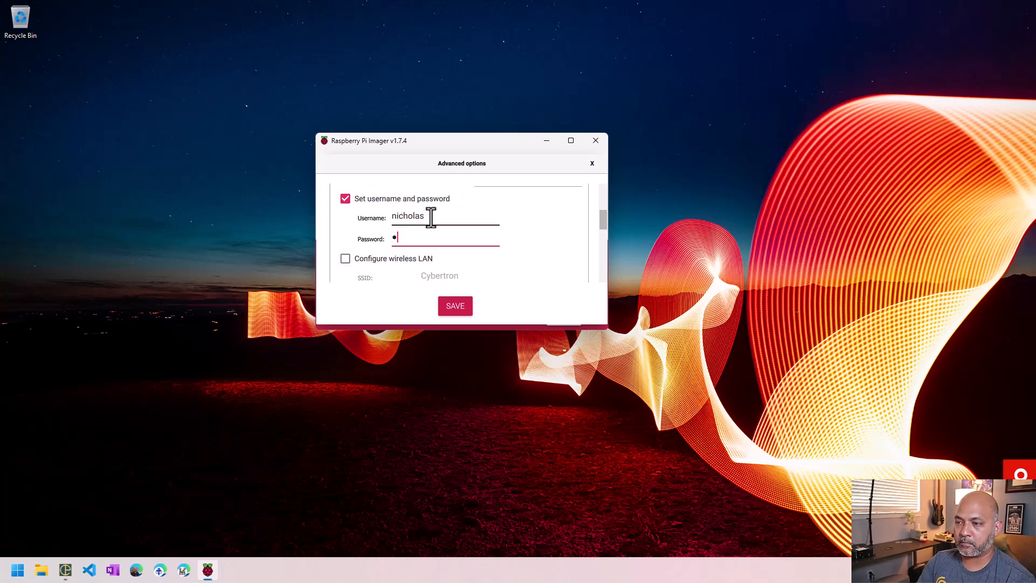
pyautogui.write('password')
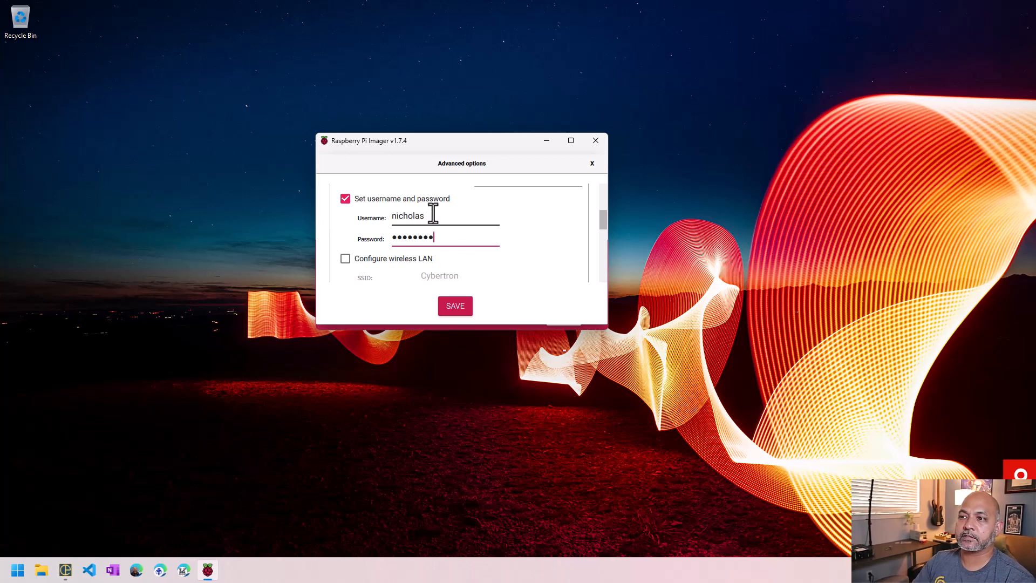
# Enable wireless LAN configuration with the country set to US.
pyautogui.click(346, 258)
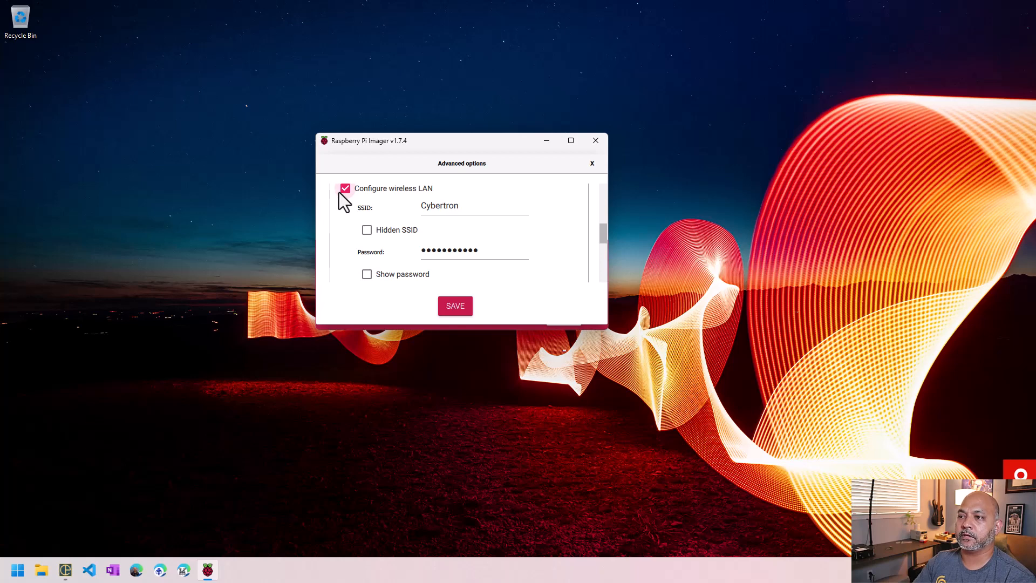
pyautogui.moveTo(344, 202)
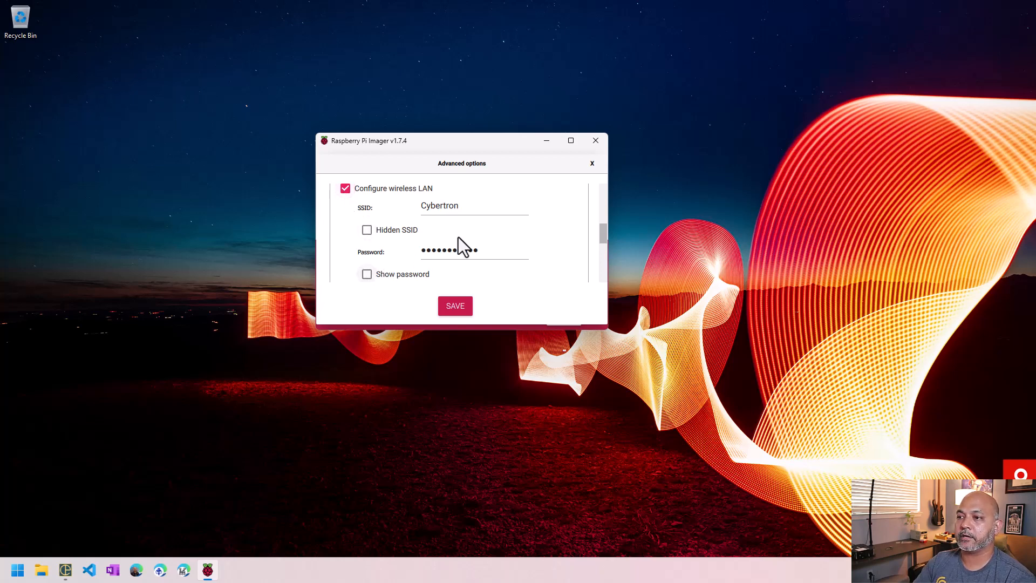
pyautogui.scroll(-3)
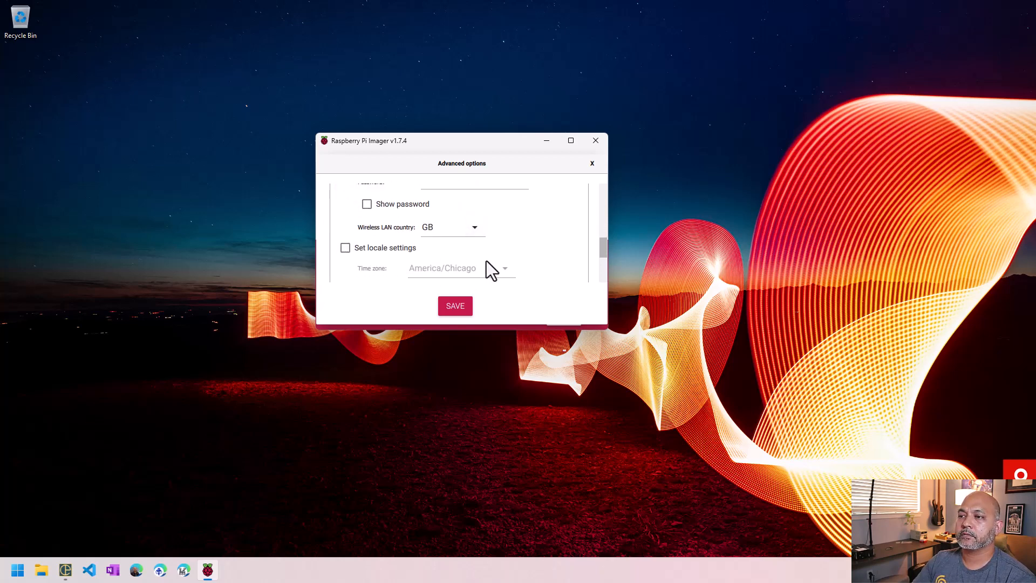
pyautogui.click(451, 226)
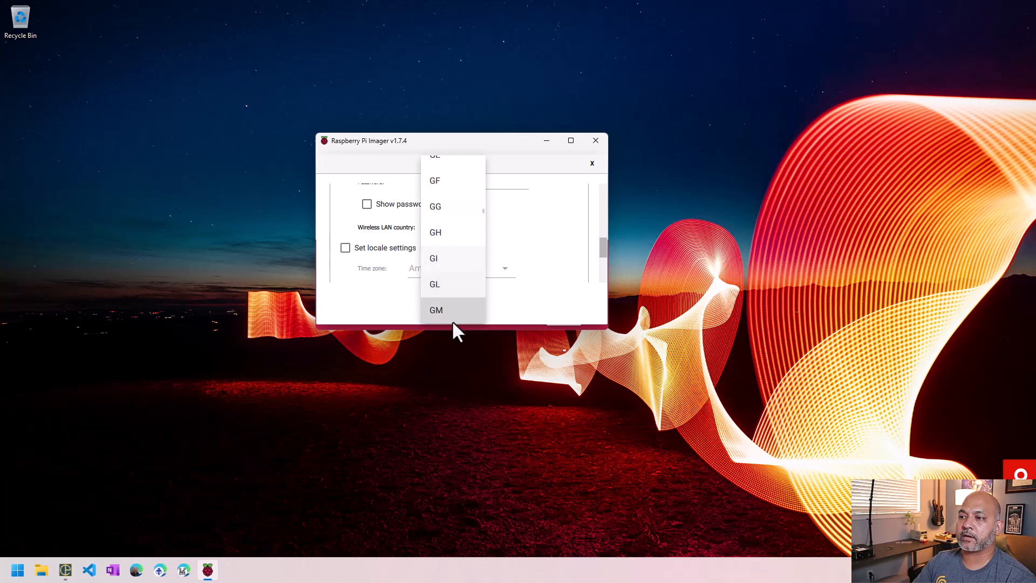
pyautogui.scroll(-3)
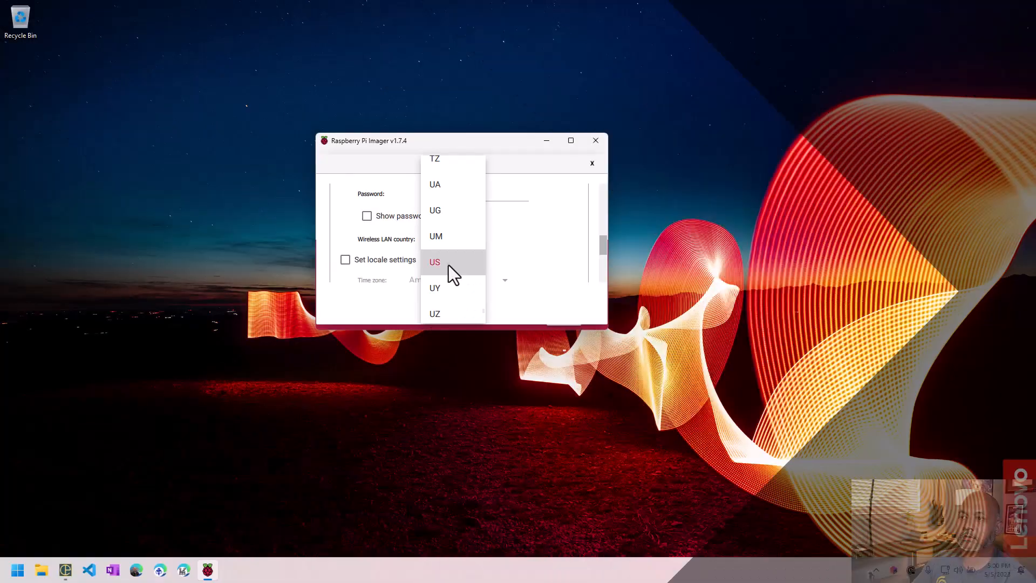
pyautogui.click(434, 261)
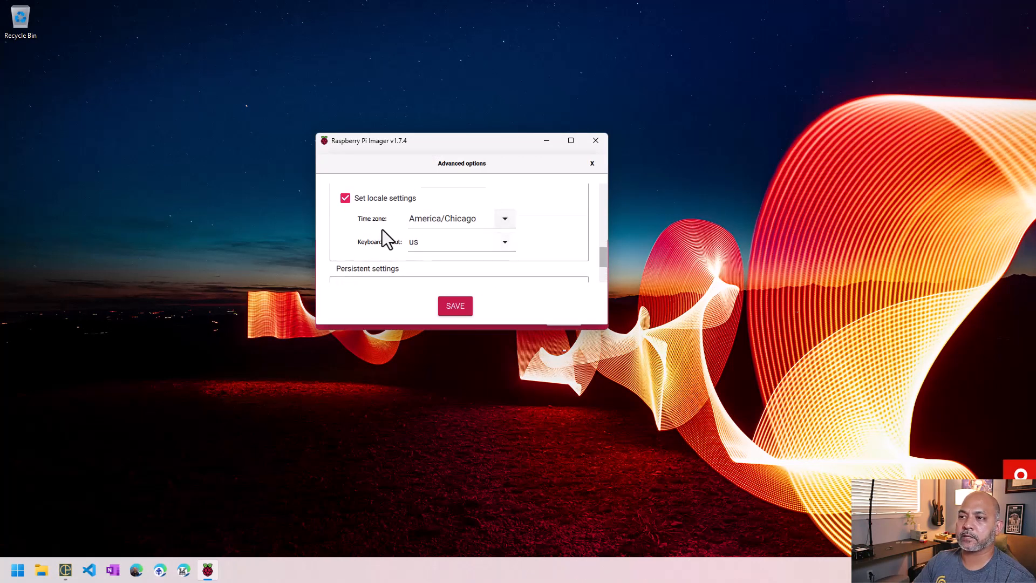
# Save the options and write the image to the 256.4 GB SDXC card, then close Imager.
pyautogui.click(454, 306)
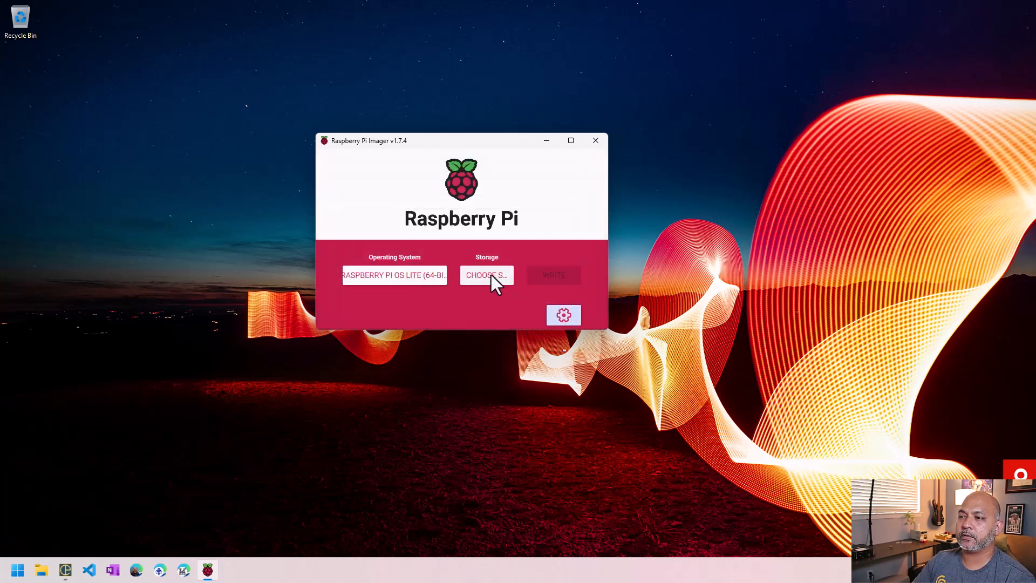
pyautogui.click(487, 276)
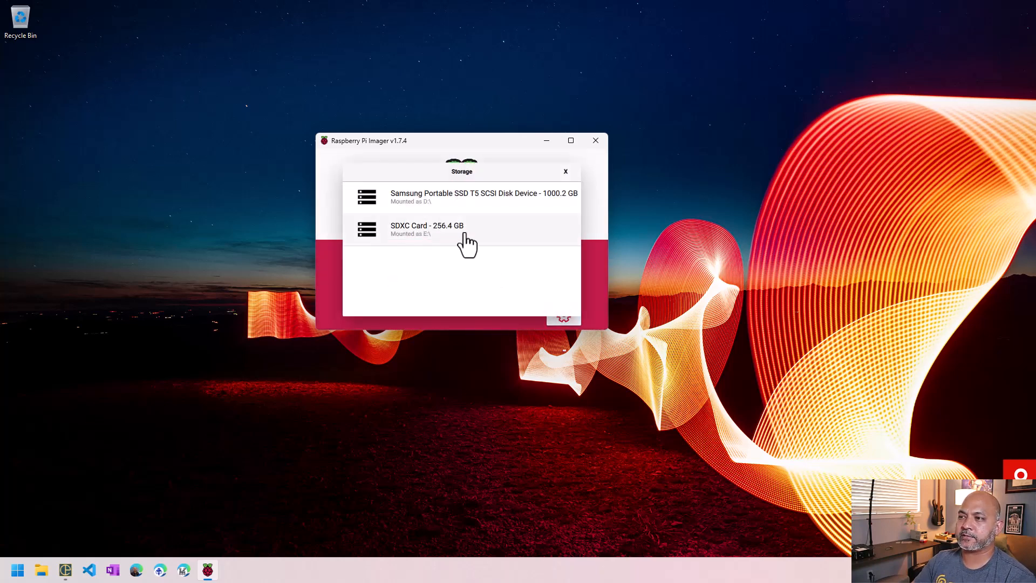
pyautogui.click(428, 228)
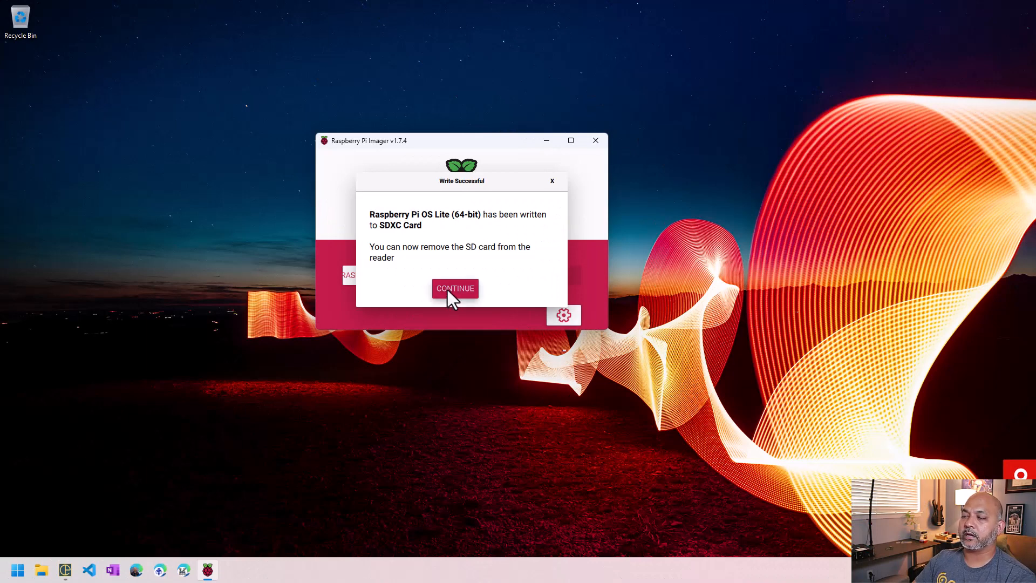
pyautogui.click(455, 288)
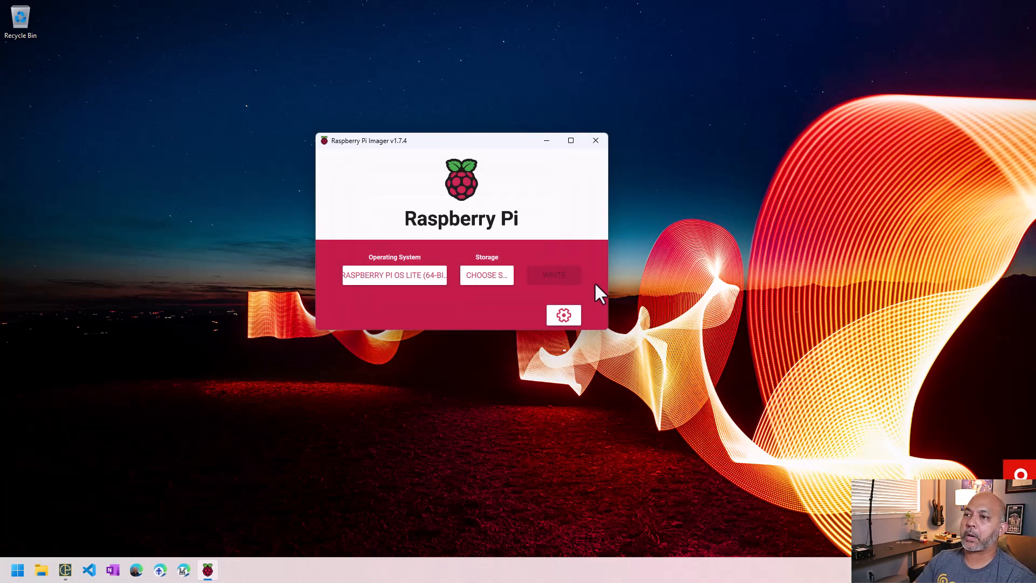
pyautogui.click(594, 140)
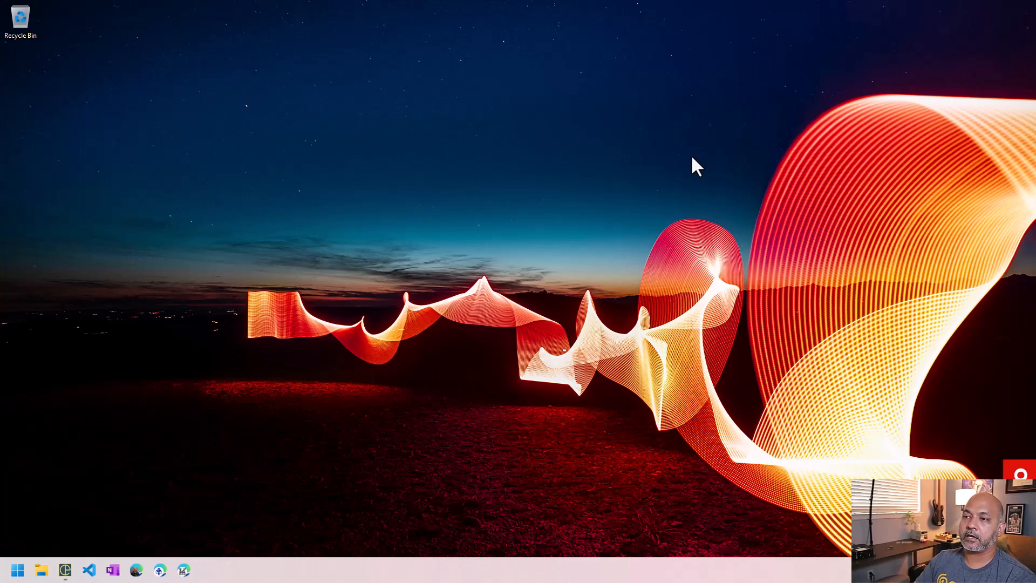
pyautogui.moveTo(688, 165)
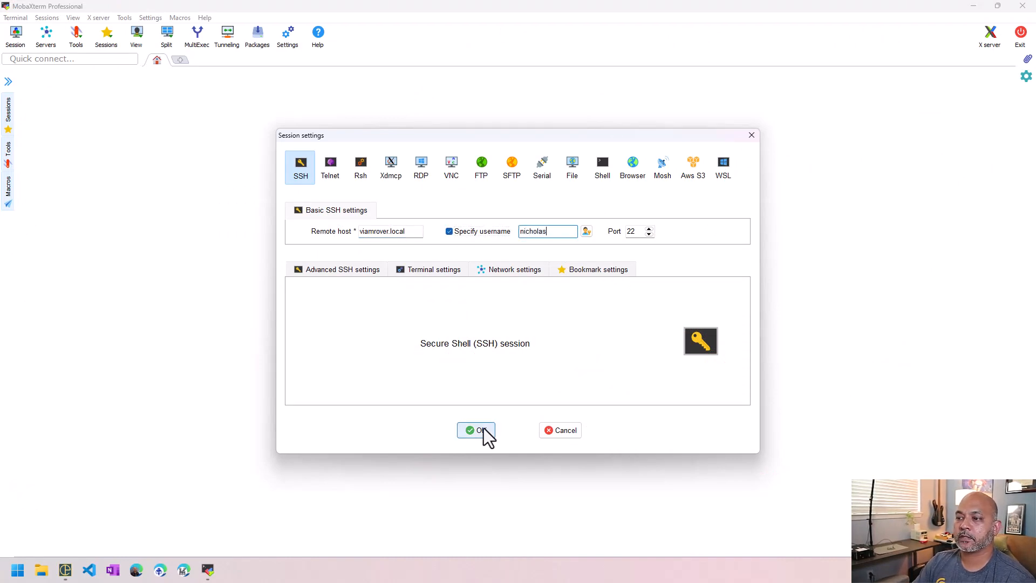
# Connect the SSH session to viamrover.local as user nicholas.
pyautogui.click(476, 431)
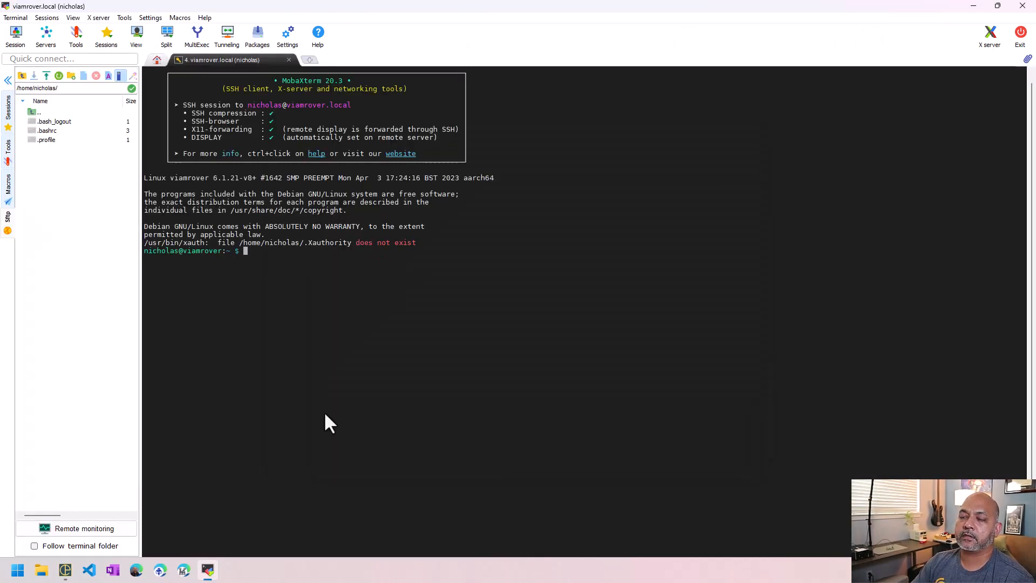
# Run ls, sudo apt update and sudo apt upgrade on the rover's shell.
pyautogui.write('ls')
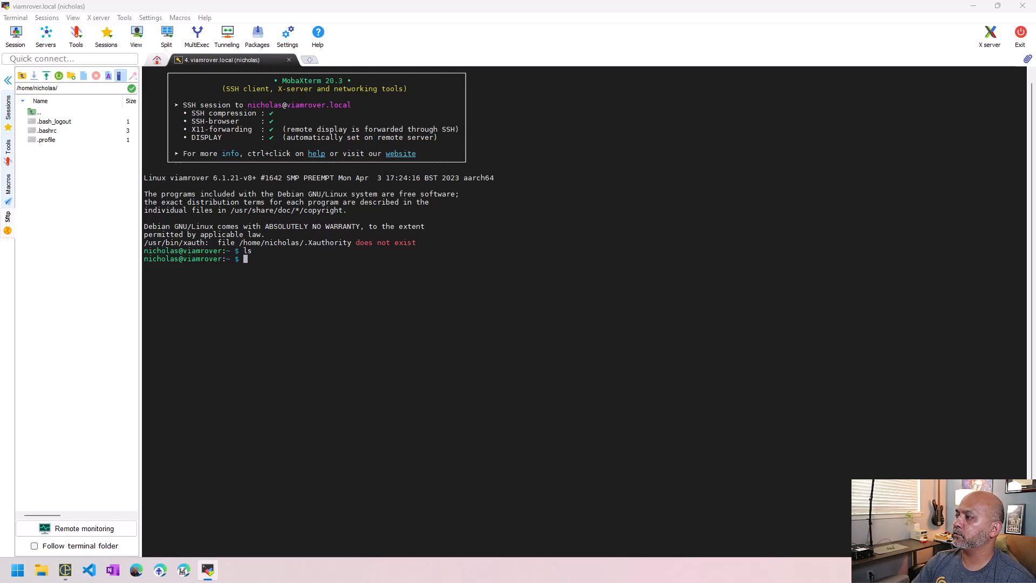
pyautogui.write('sudo apt update')
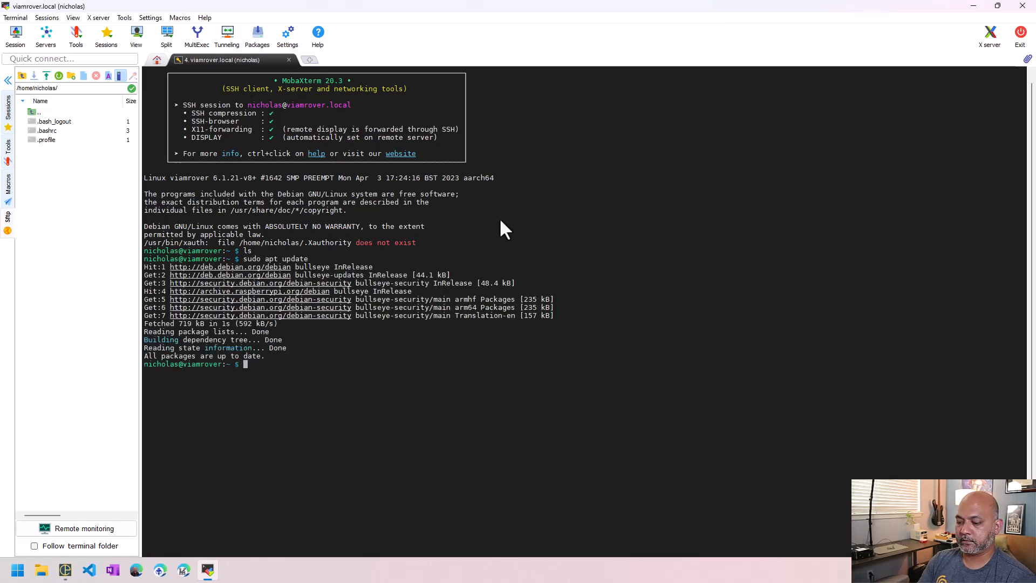
pyautogui.write('sudo apt upgrade')
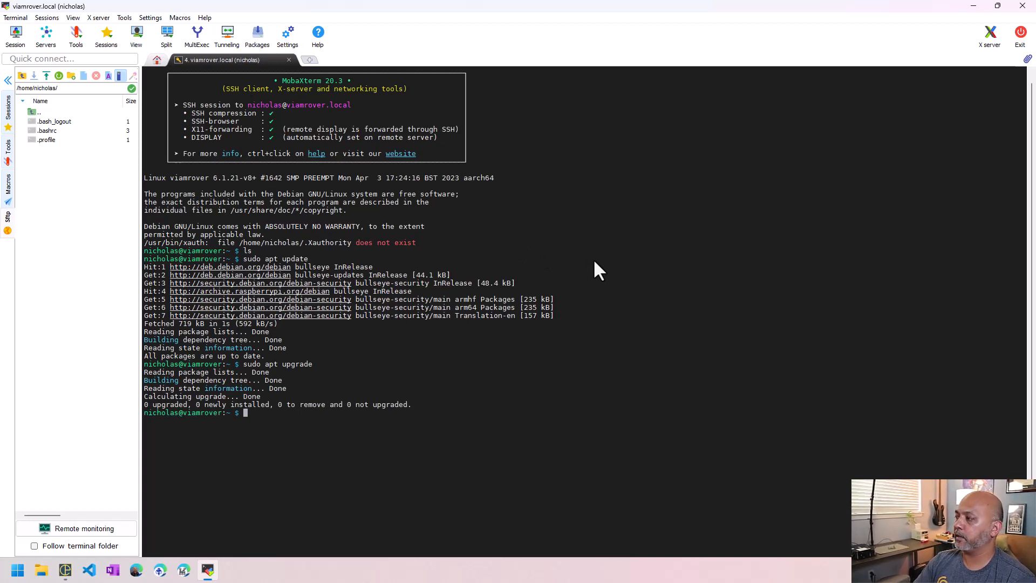
# Launch sudo raspi-config and enable the SPI interface under Interface Options.
pyautogui.write('sudo')
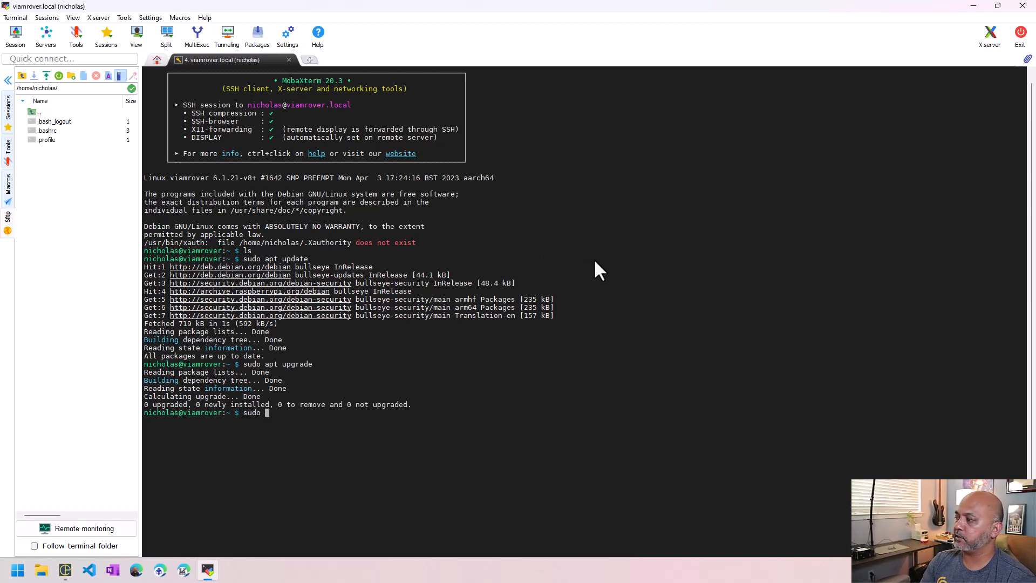
pyautogui.write('raspi-config')
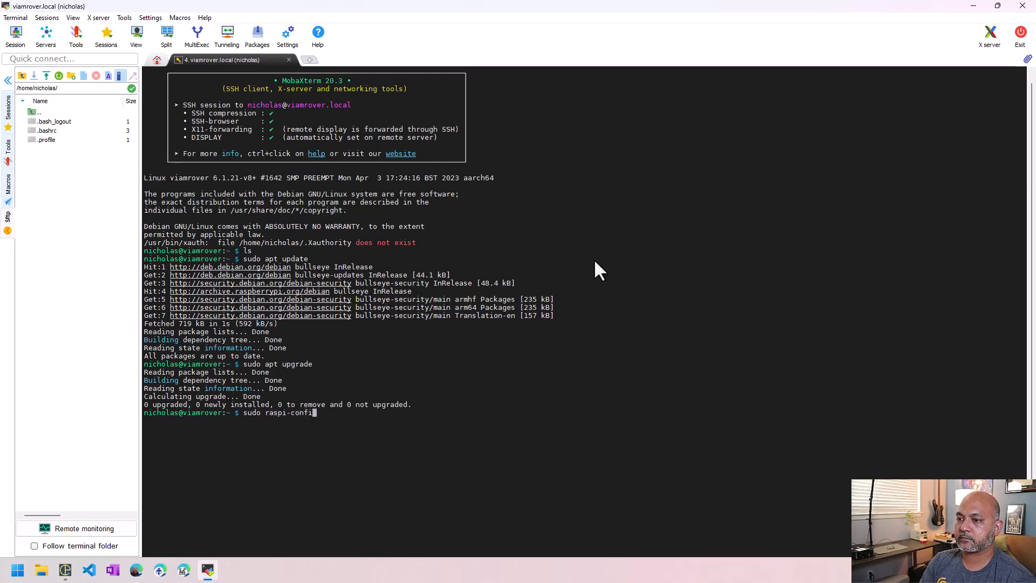
pyautogui.press('Return')
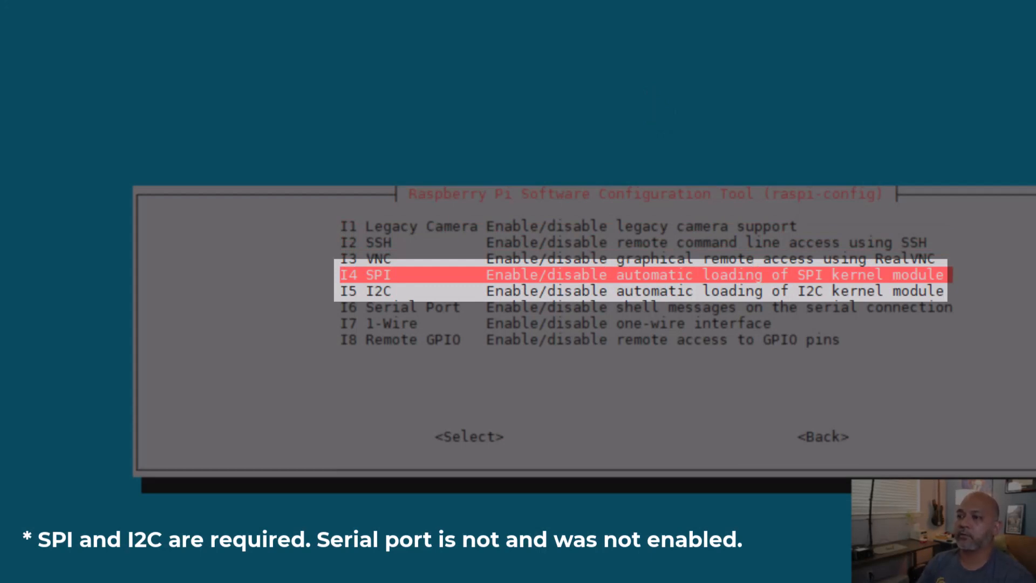
pyautogui.click(470, 436)
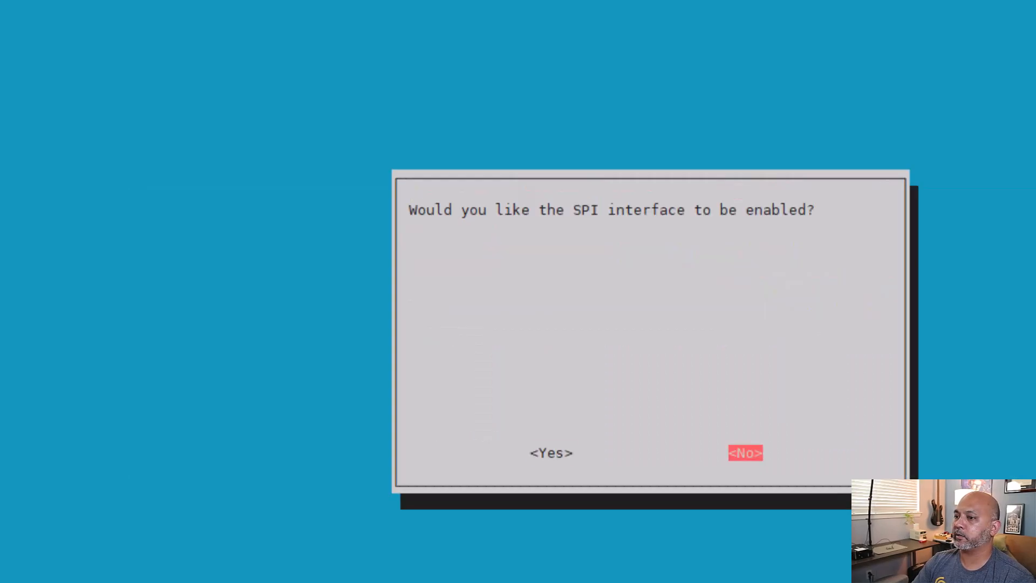
pyautogui.click(745, 452)
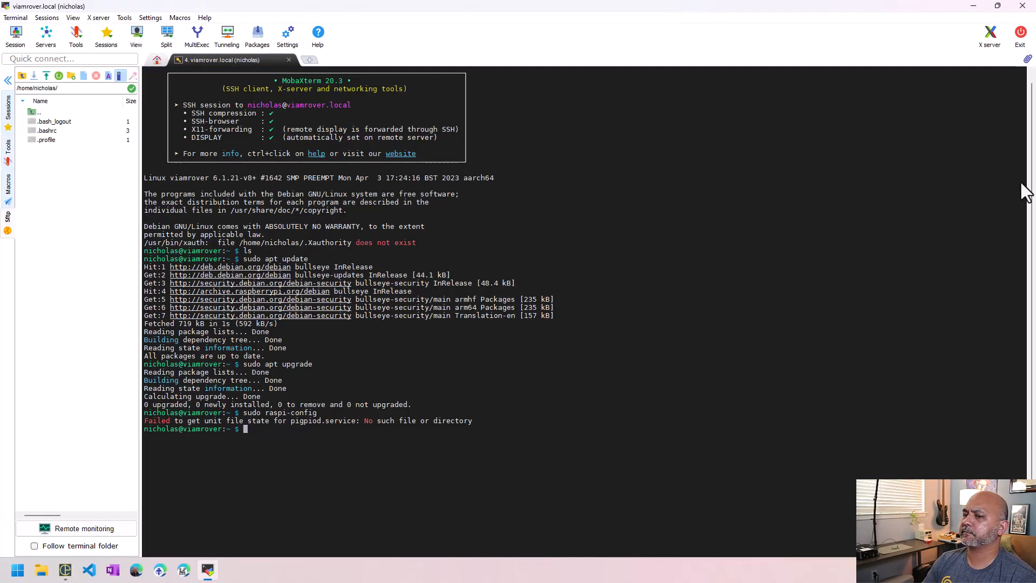
# Reboot the rover with sudo reboot.
pyautogui.write('sudo r')
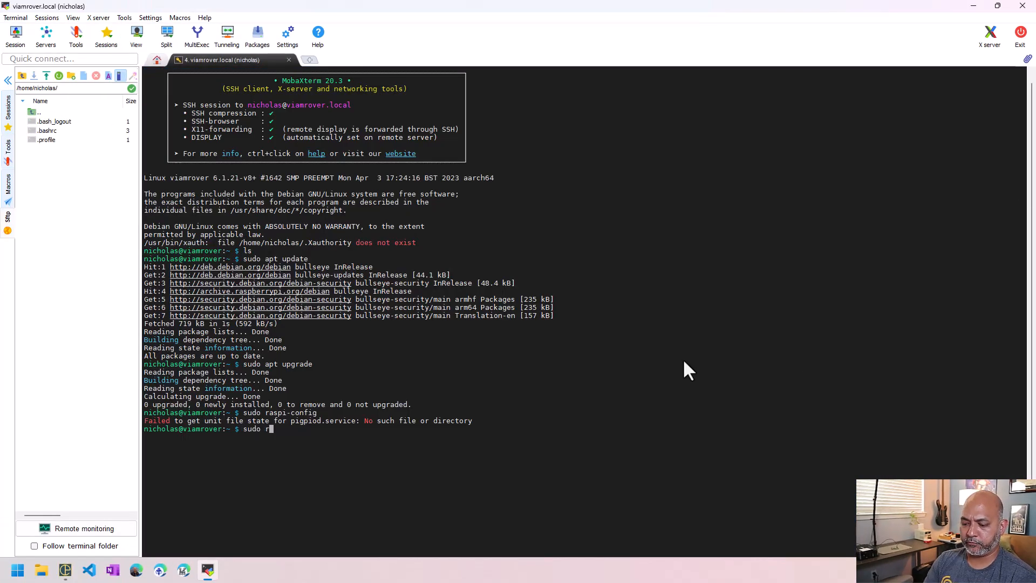
pyautogui.write('eboot')
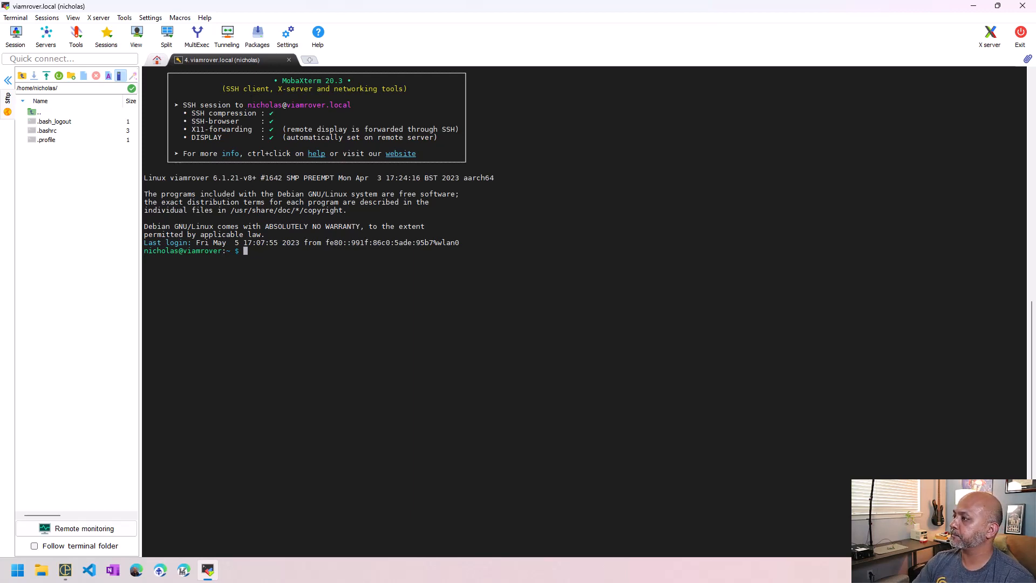
pyautogui.moveTo(469, 369)
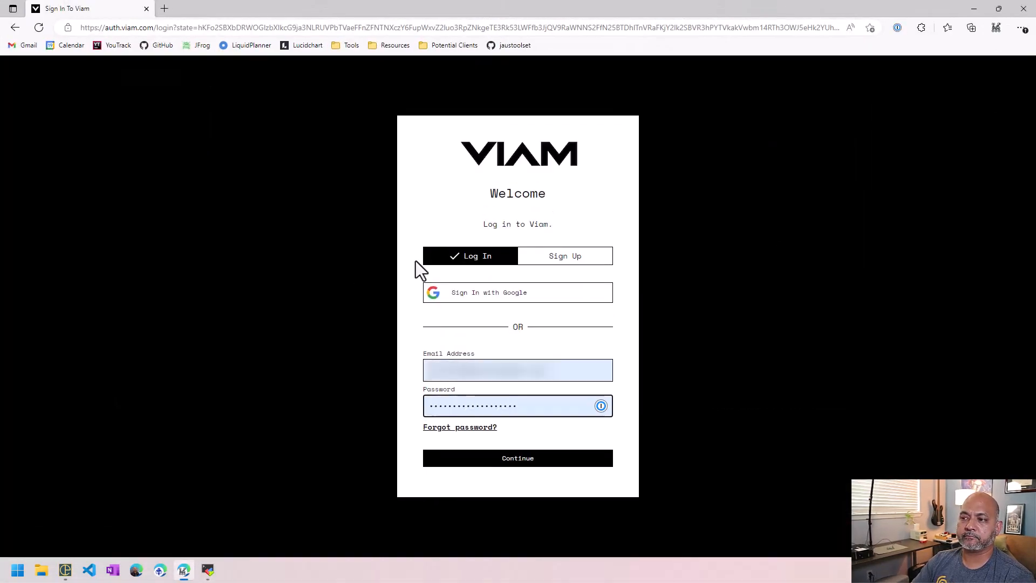
# Sign in, create the robot local-rover and copy its setup commands for the rover.
pyautogui.click(517, 458)
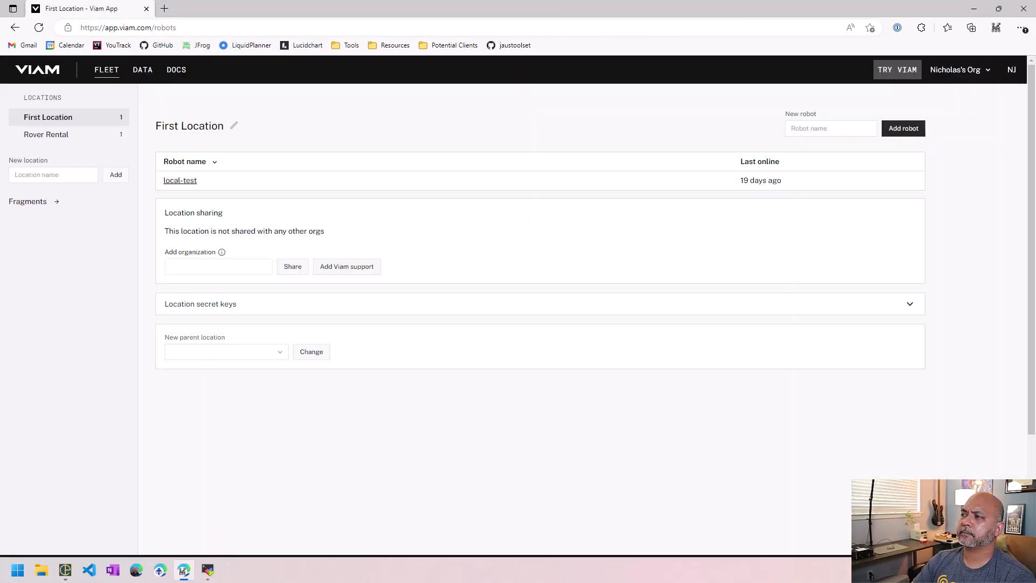
pyautogui.moveTo(806, 236)
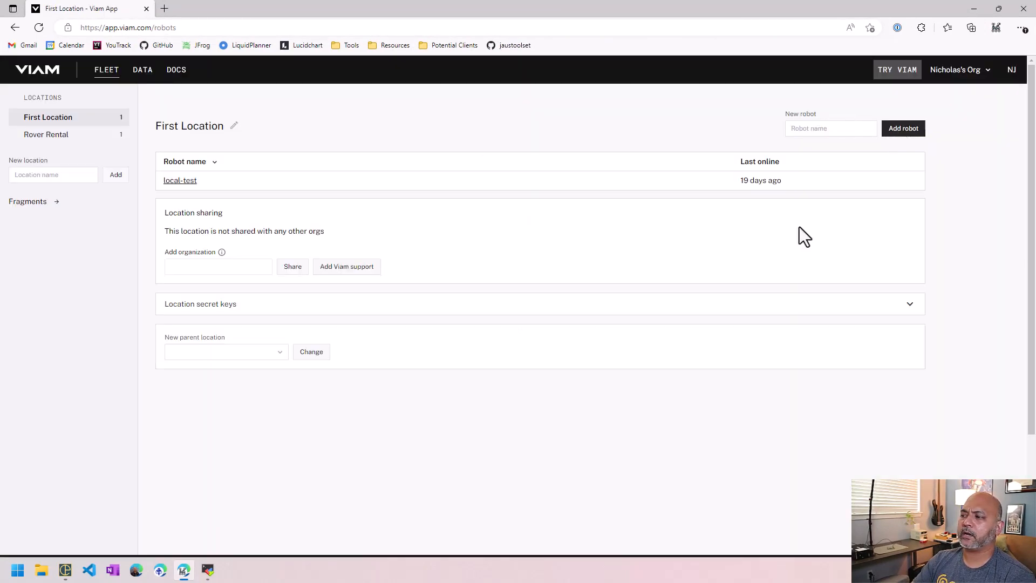
pyautogui.click(831, 129)
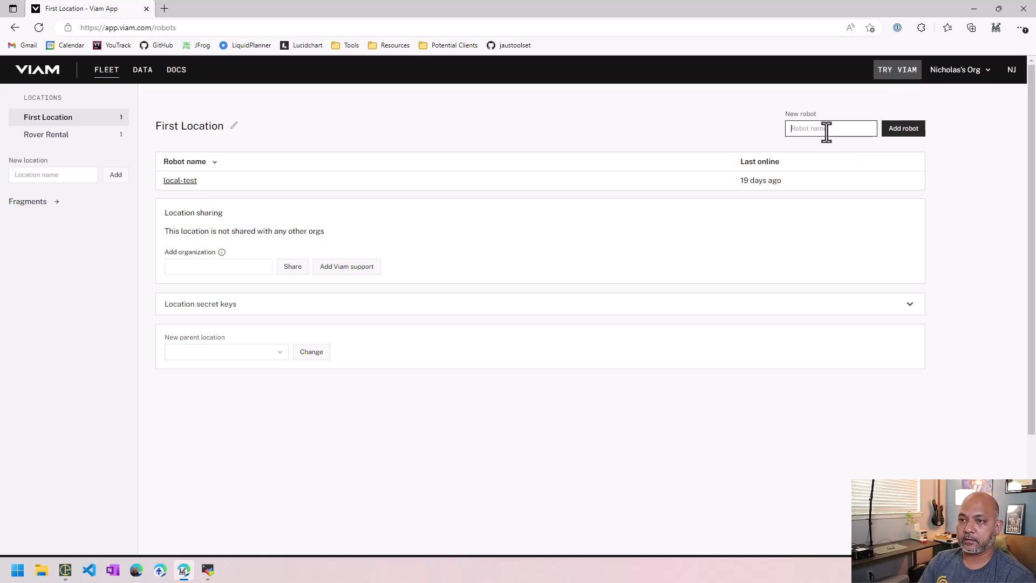
pyautogui.write('local-rover')
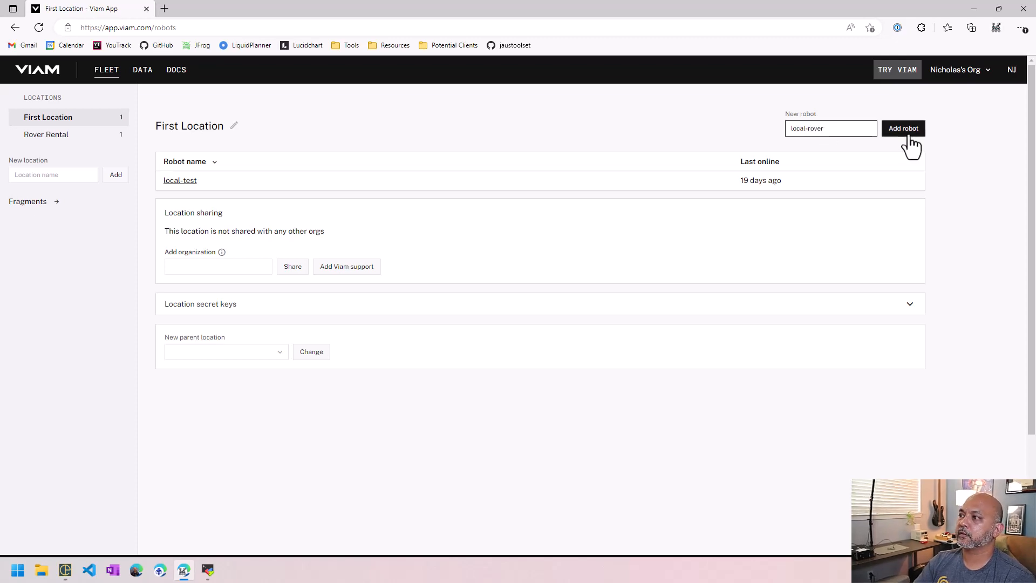
pyautogui.click(904, 128)
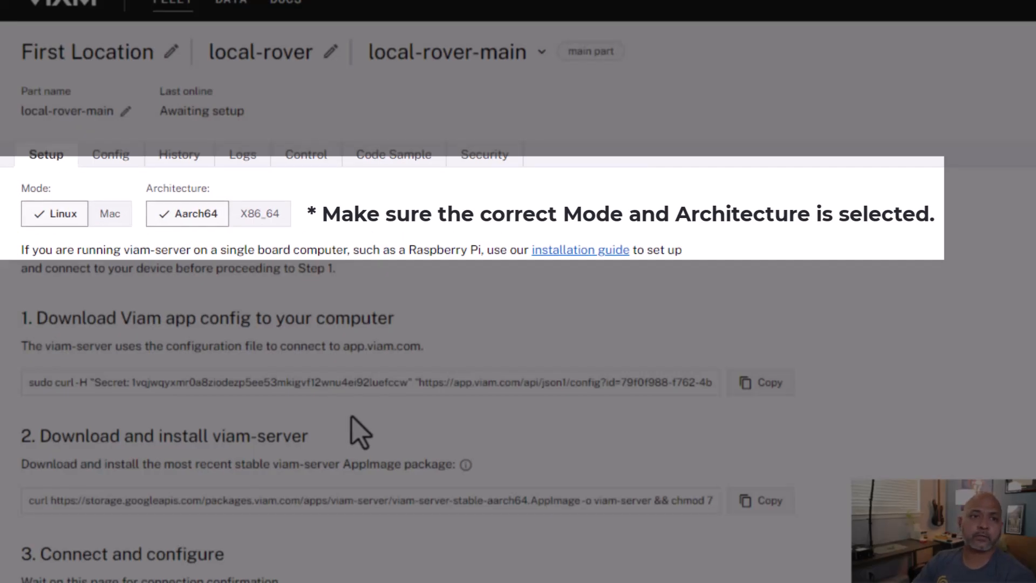
pyautogui.click(760, 382)
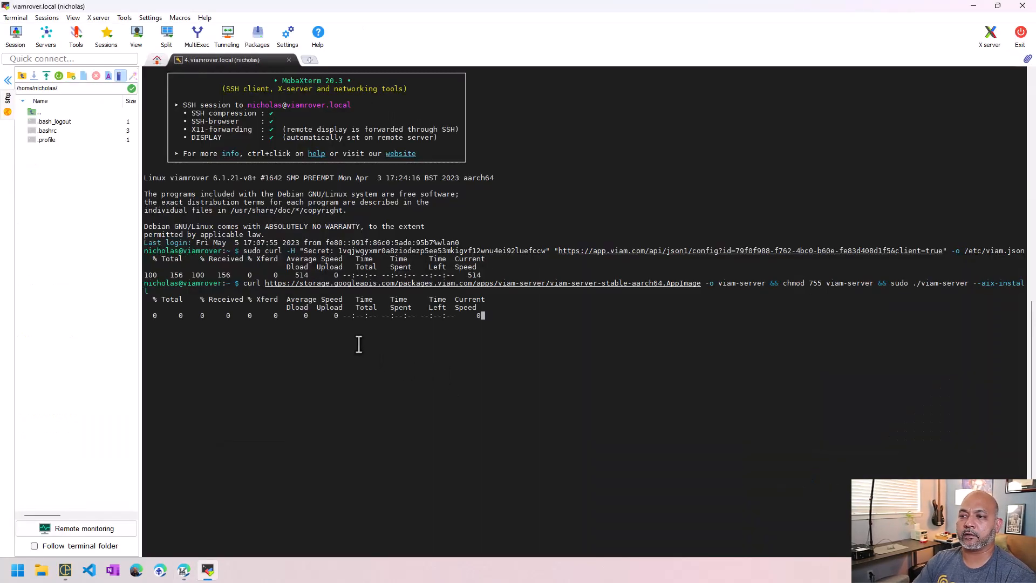
pyautogui.moveTo(396, 432)
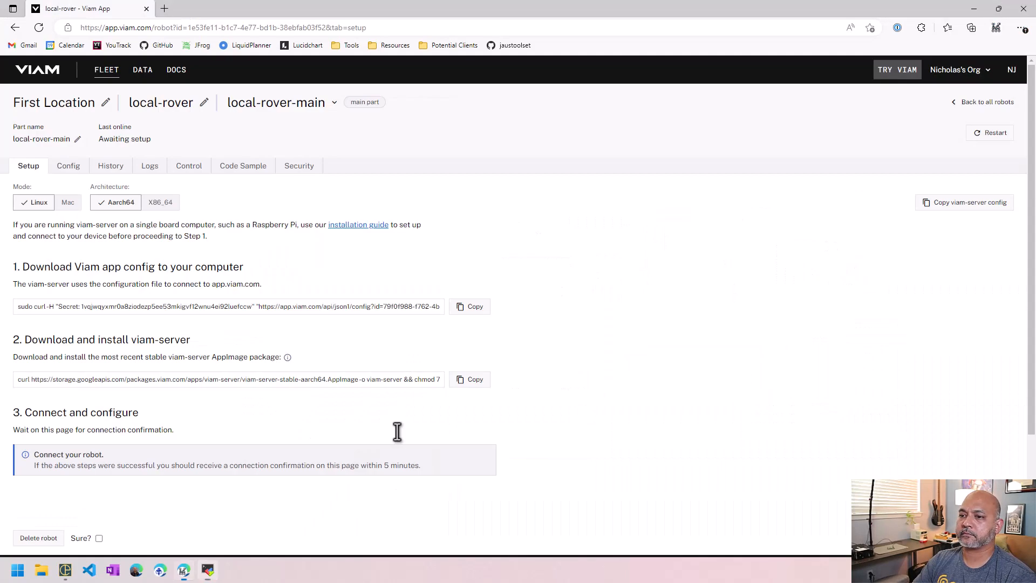
pyautogui.moveTo(221, 442)
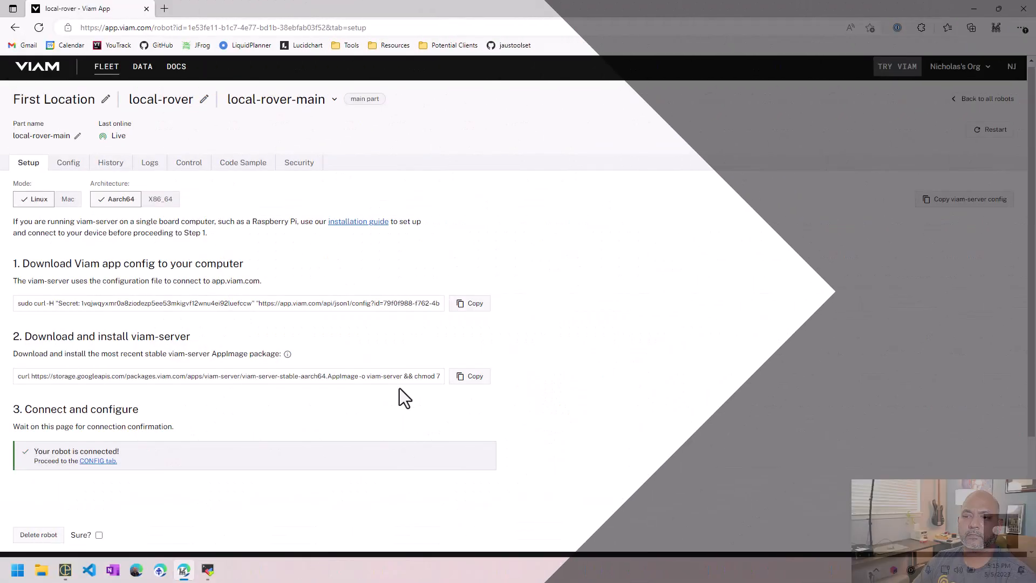
pyautogui.moveTo(320, 442)
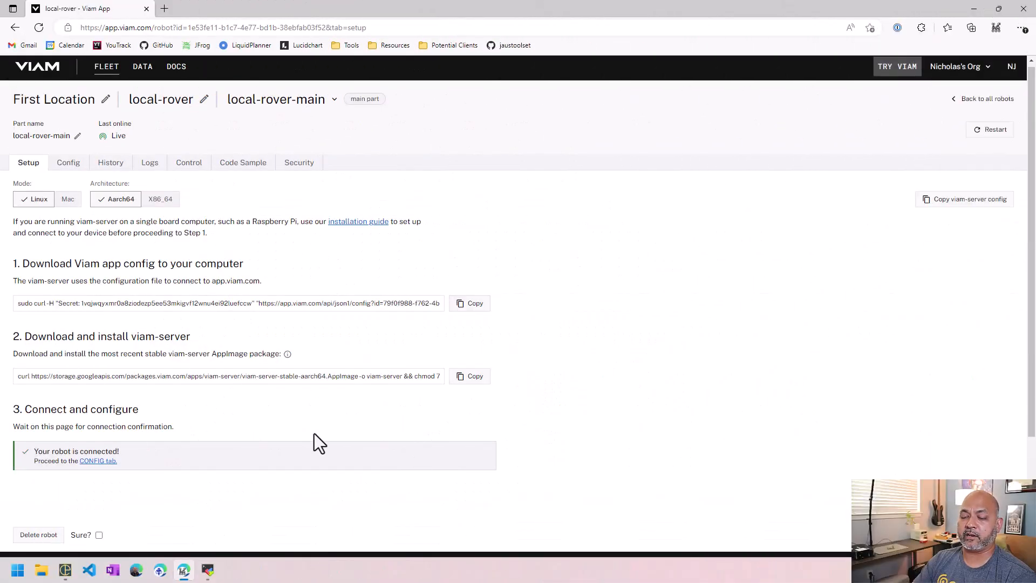
pyautogui.moveTo(97, 461)
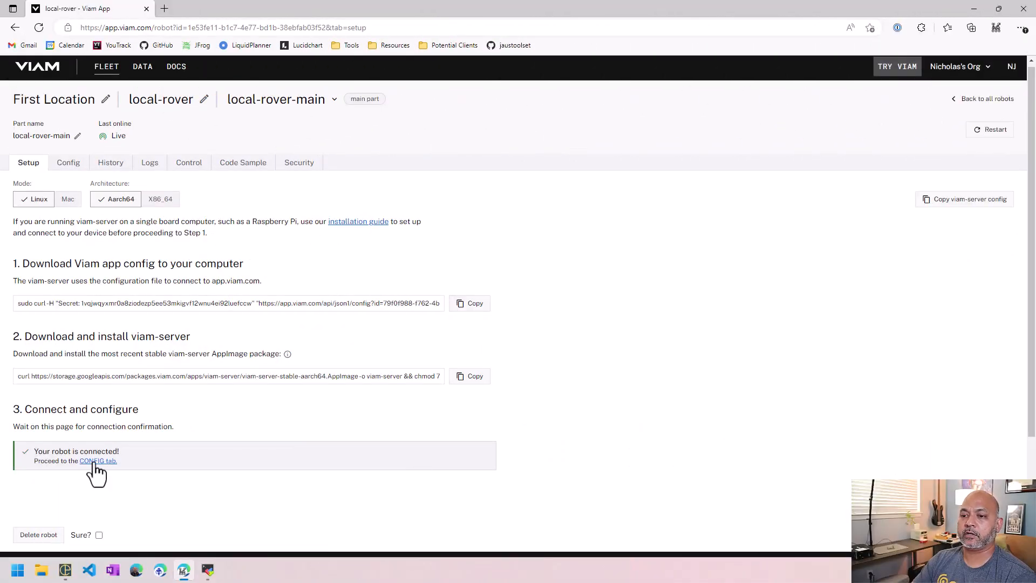
# Go to local-rover's configuration page once it reports connected.
pyautogui.click(97, 461)
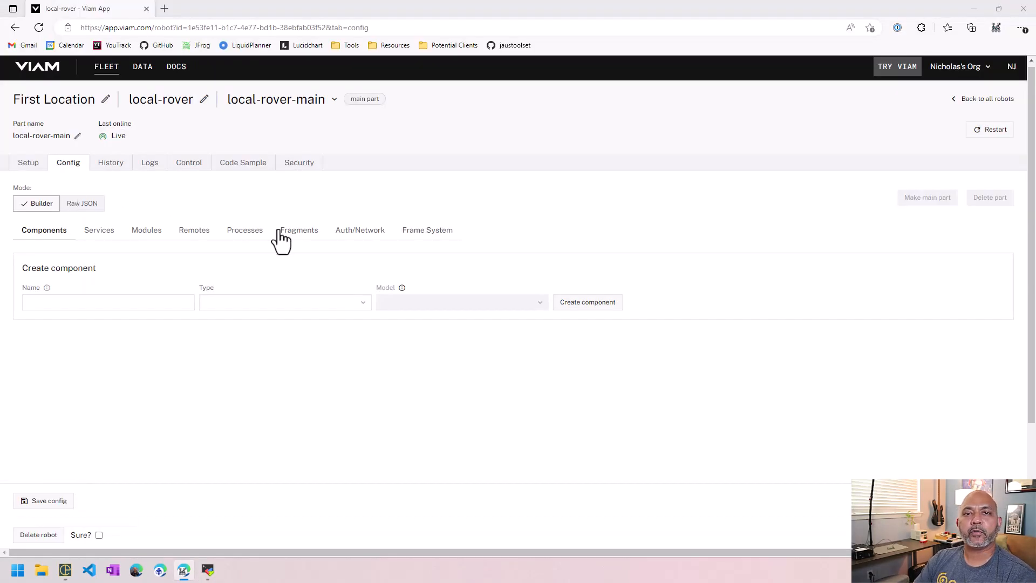
pyautogui.moveTo(248, 149)
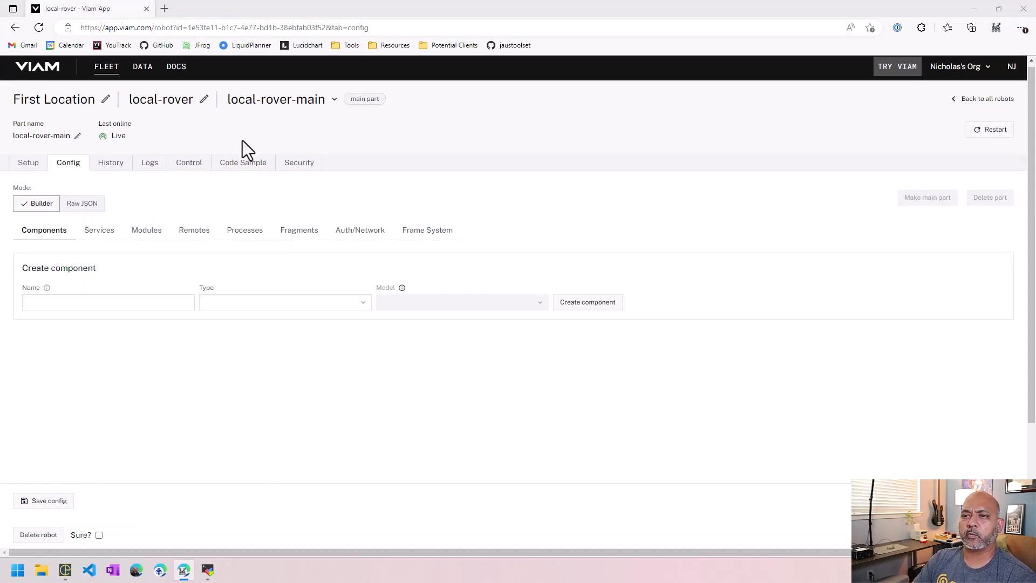
pyautogui.moveTo(569, 320)
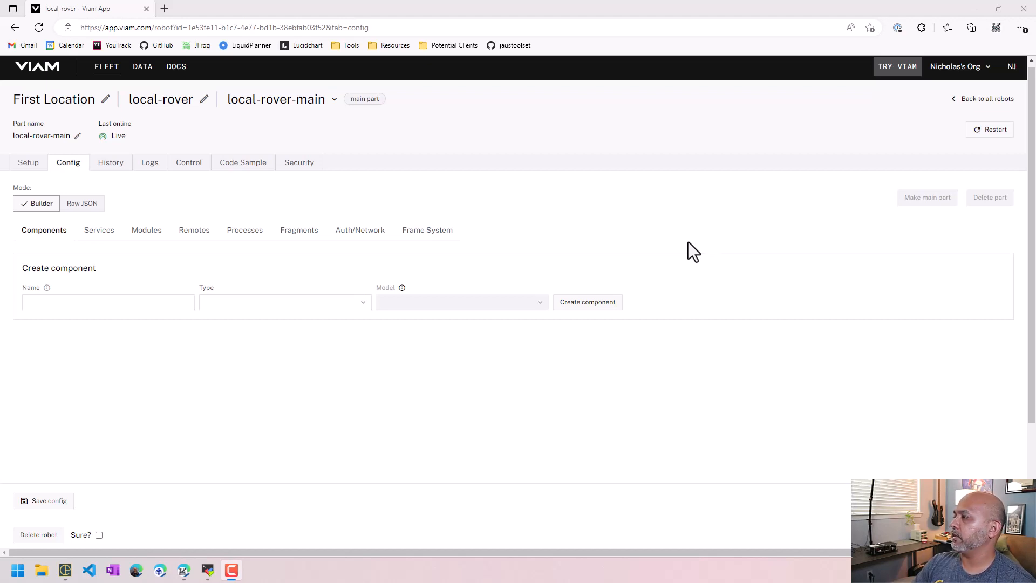
pyautogui.moveTo(708, 156)
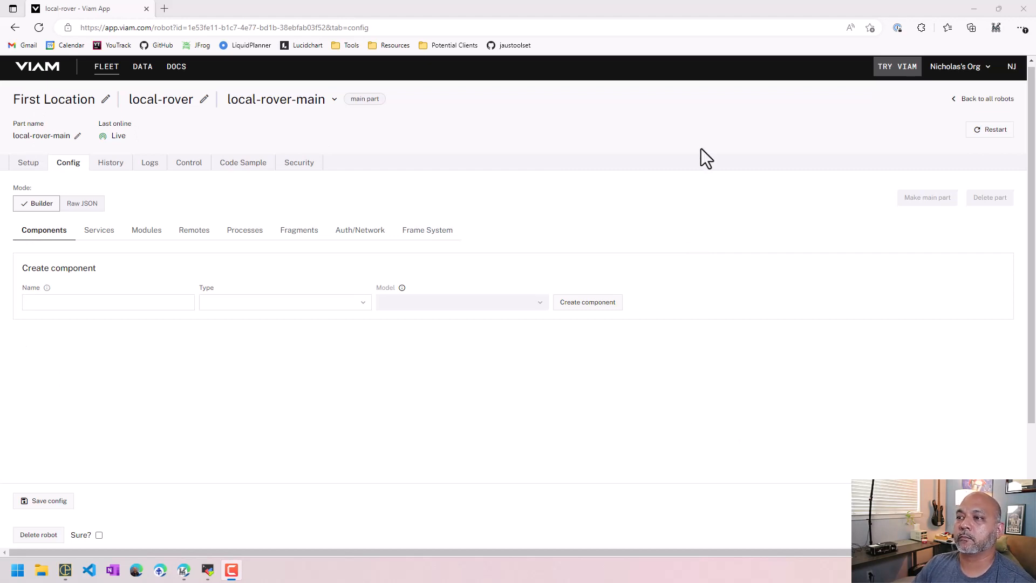
pyautogui.moveTo(218, 237)
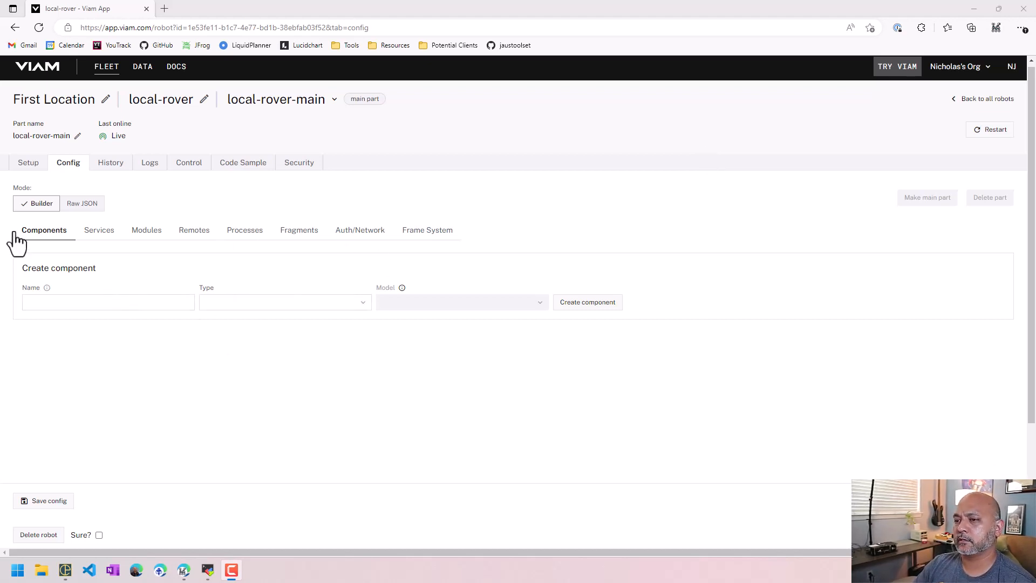
# Add the ViamRover202210b fragment and review its board, motor and sensor definitions.
pyautogui.click(301, 229)
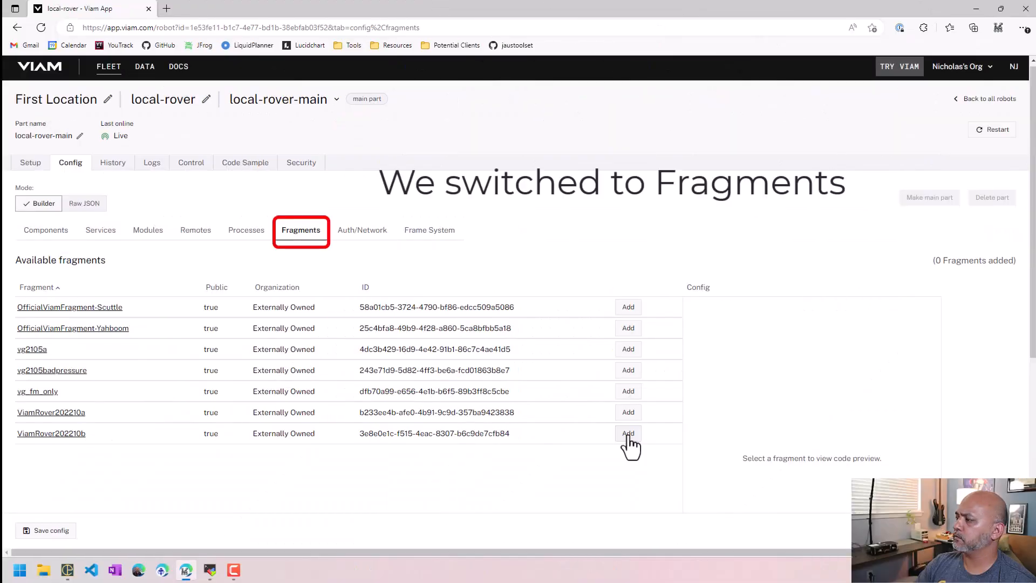
pyautogui.click(627, 433)
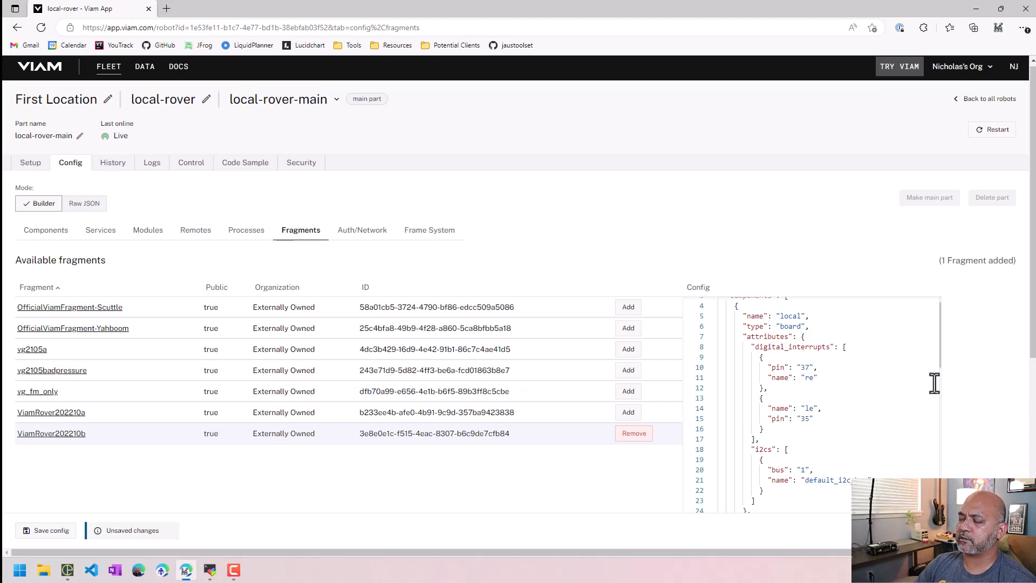
pyautogui.scroll(-3)
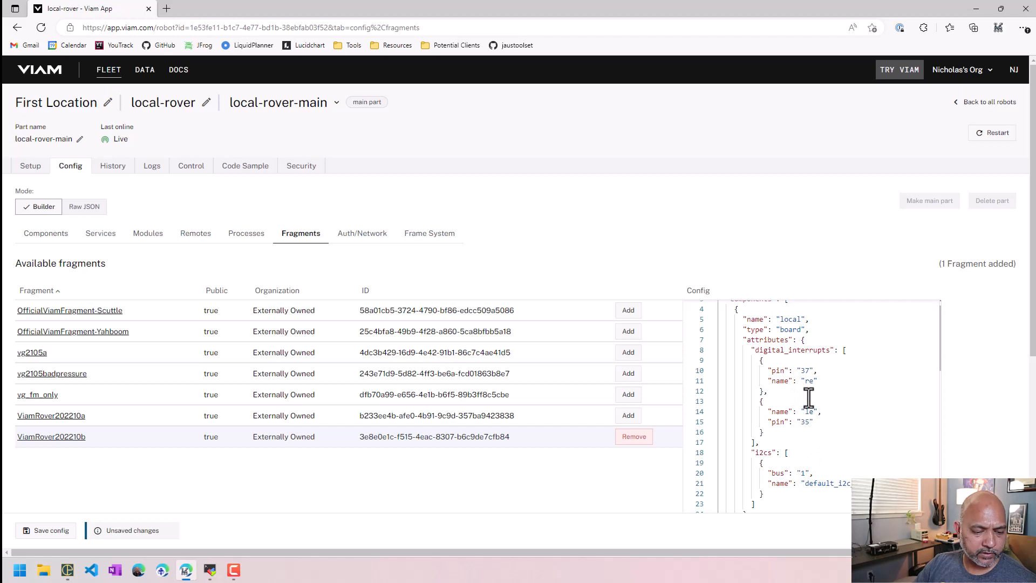
pyautogui.scroll(-3)
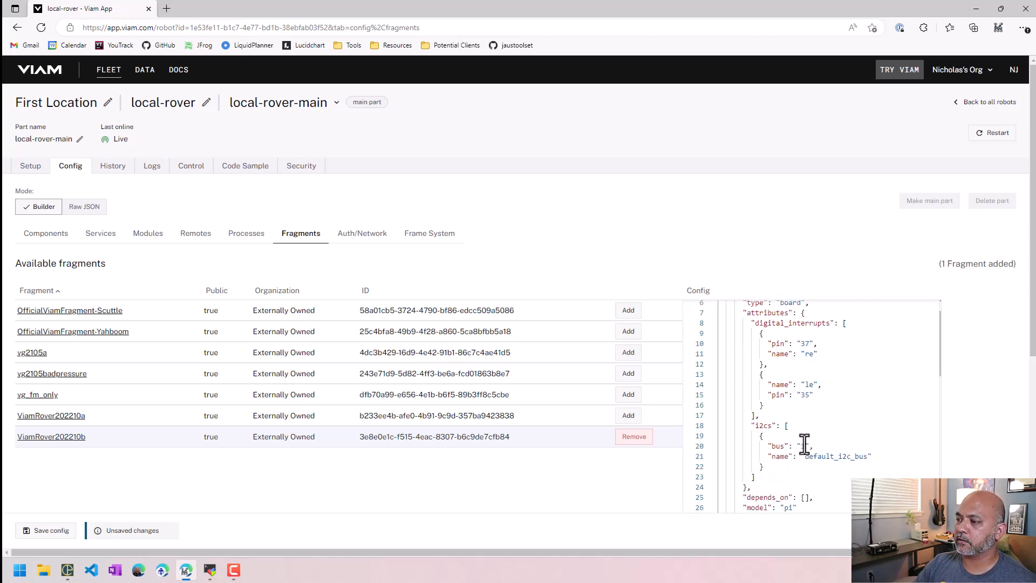
pyautogui.scroll(-3)
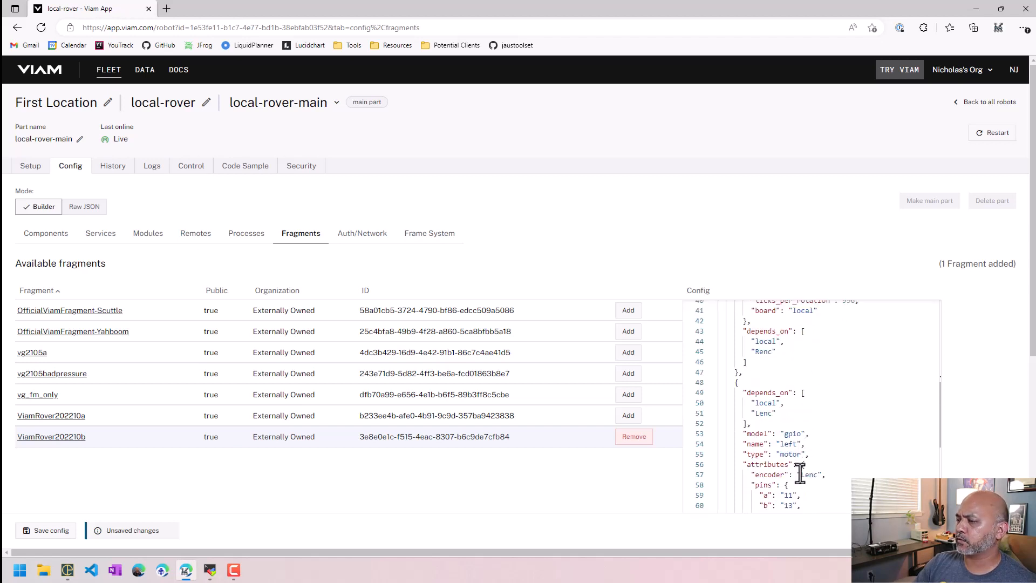
pyautogui.scroll(-3)
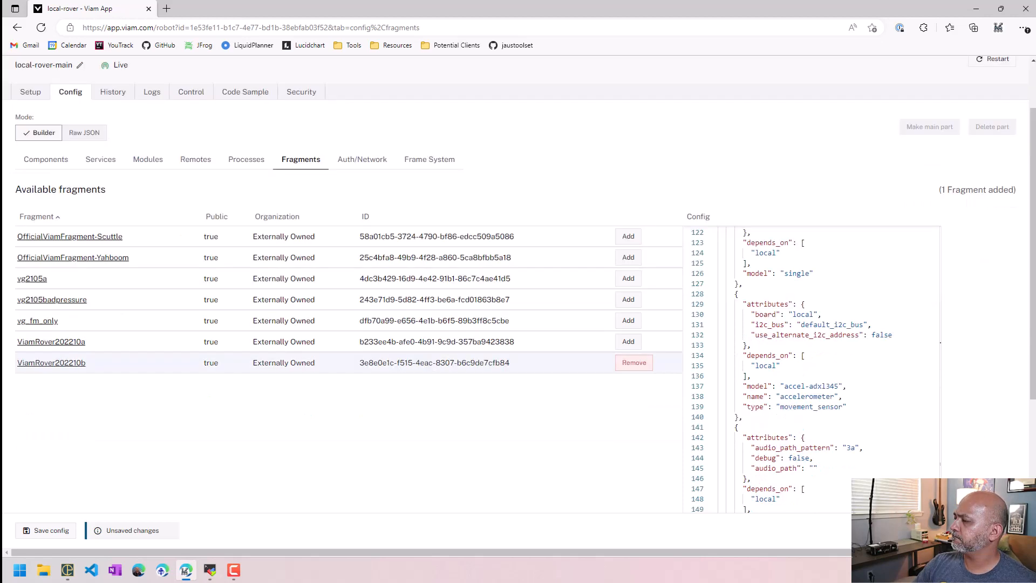
# Save the config with the ViamRover fragment, then drive viam_base right with the live camera streaming.
pyautogui.click(45, 158)
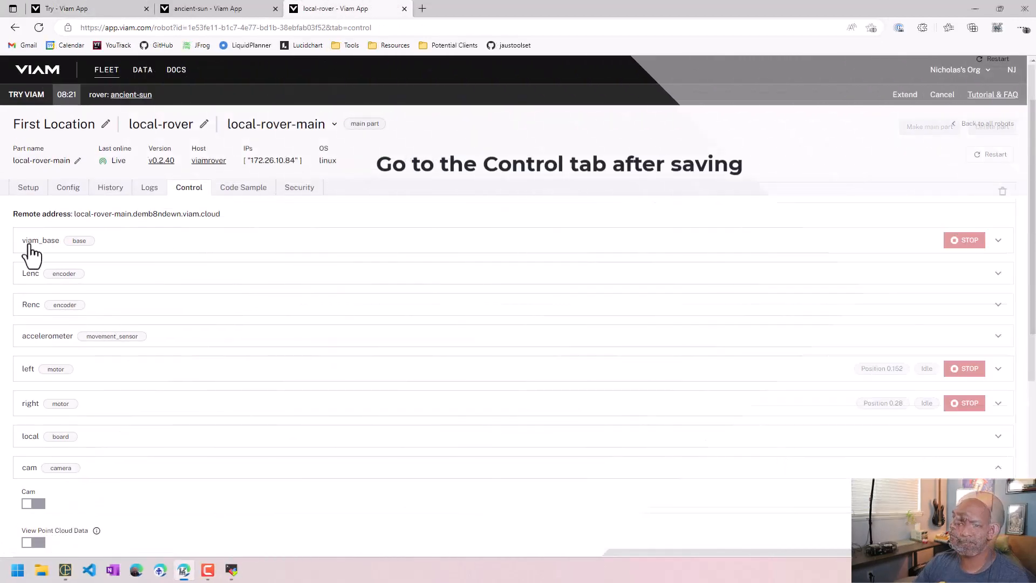
pyautogui.click(997, 240)
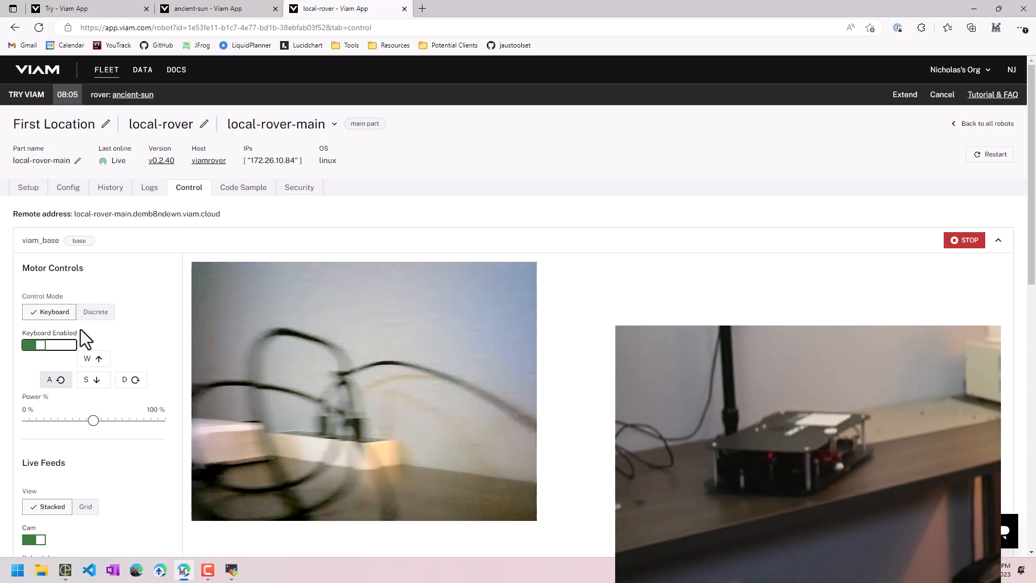
pyautogui.press('d')
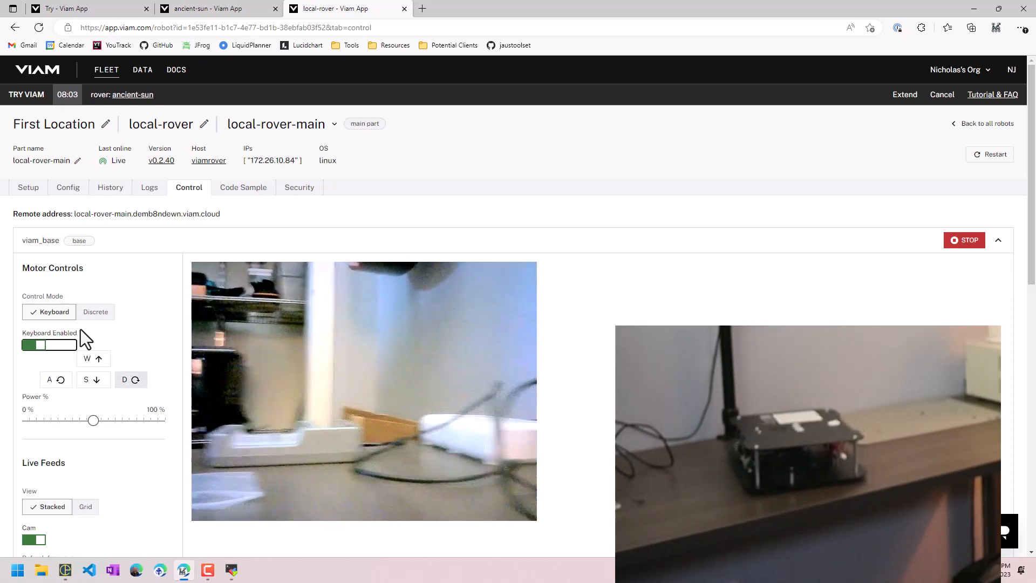